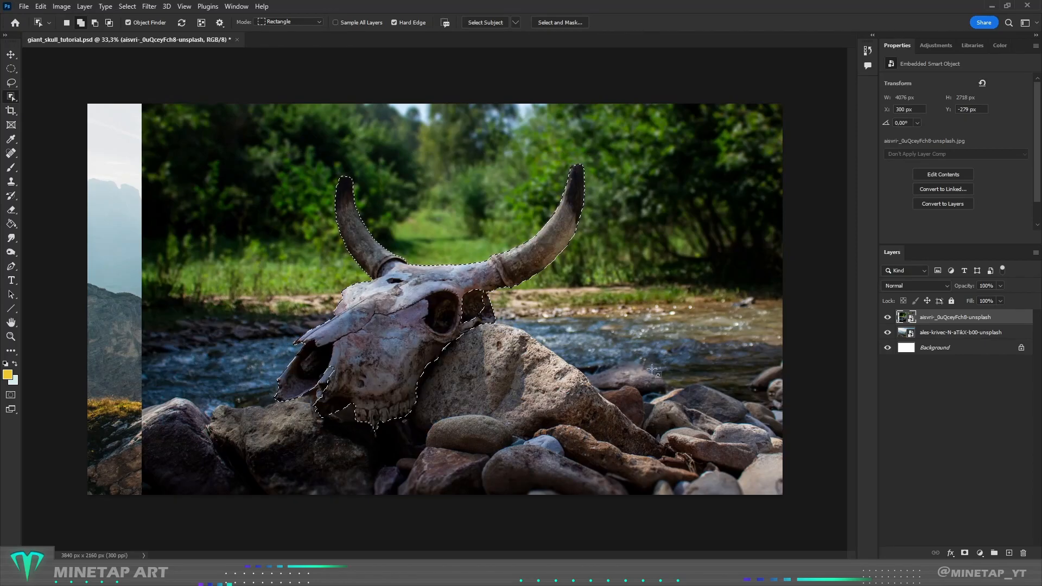
# Step: Enter Select and Mask for the skull selection, set the Refine Edge brush size and toggle the overlay view
pyautogui.click(557, 21)
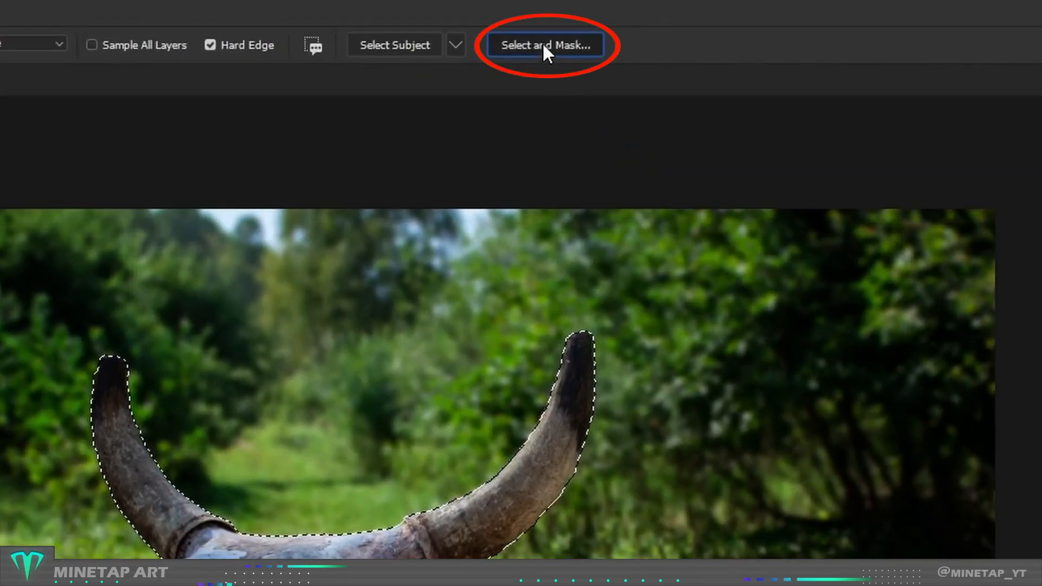
pyautogui.click(544, 45)
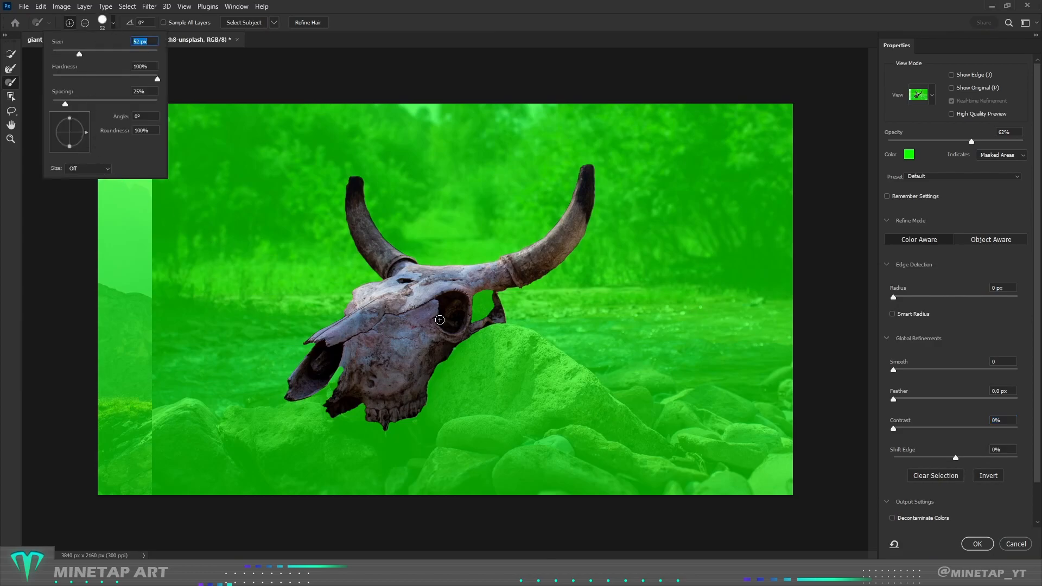
pyautogui.moveTo(439, 319); pyautogui.dragTo(488, 297)
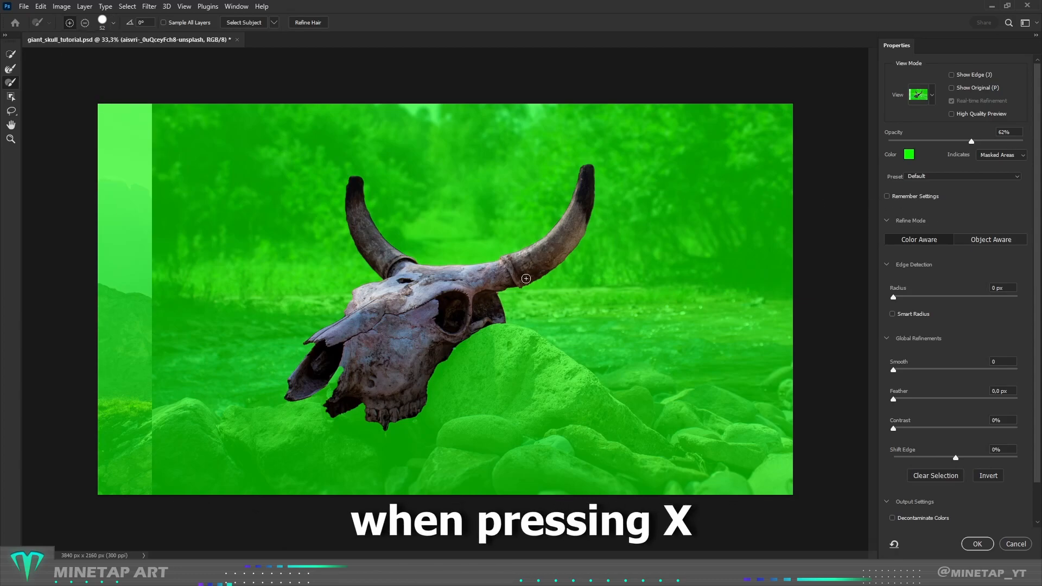
pyautogui.press('x')
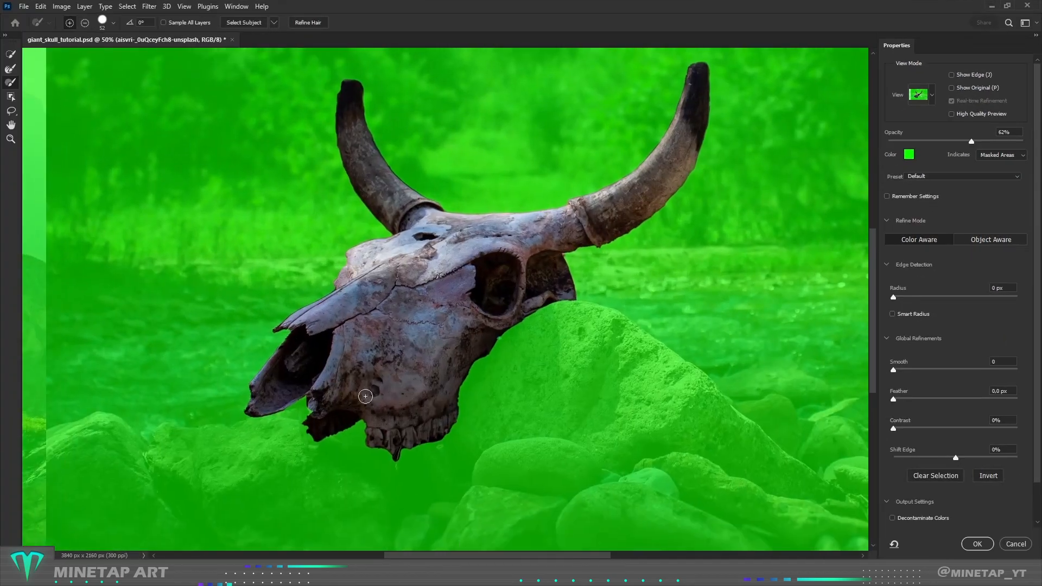
# Step: Refine the mask edges along the skull's jaw and around its teeth
pyautogui.moveTo(366, 397); pyautogui.dragTo(398, 460)
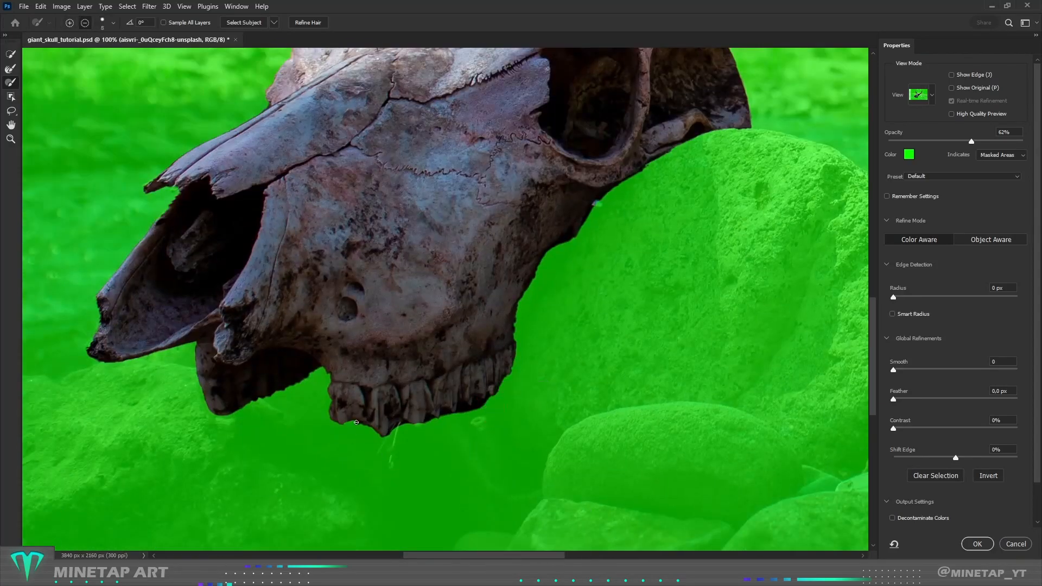
pyautogui.moveTo(356, 422); pyautogui.dragTo(485, 395)
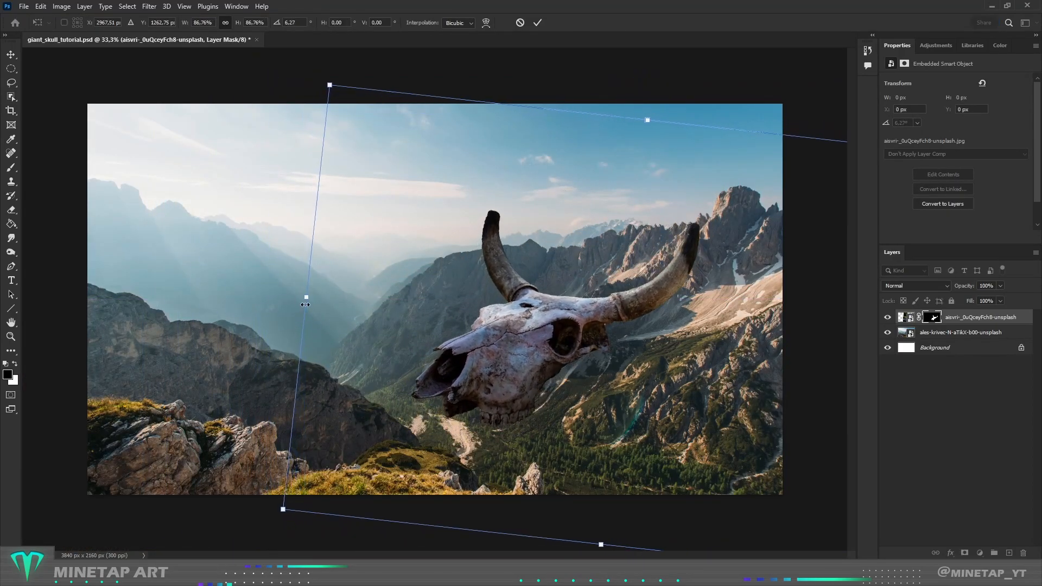
# Step: Tilt the enlarged skull and reposition it over the mountain valley
pyautogui.moveTo(306, 297); pyautogui.dragTo(273, 292)
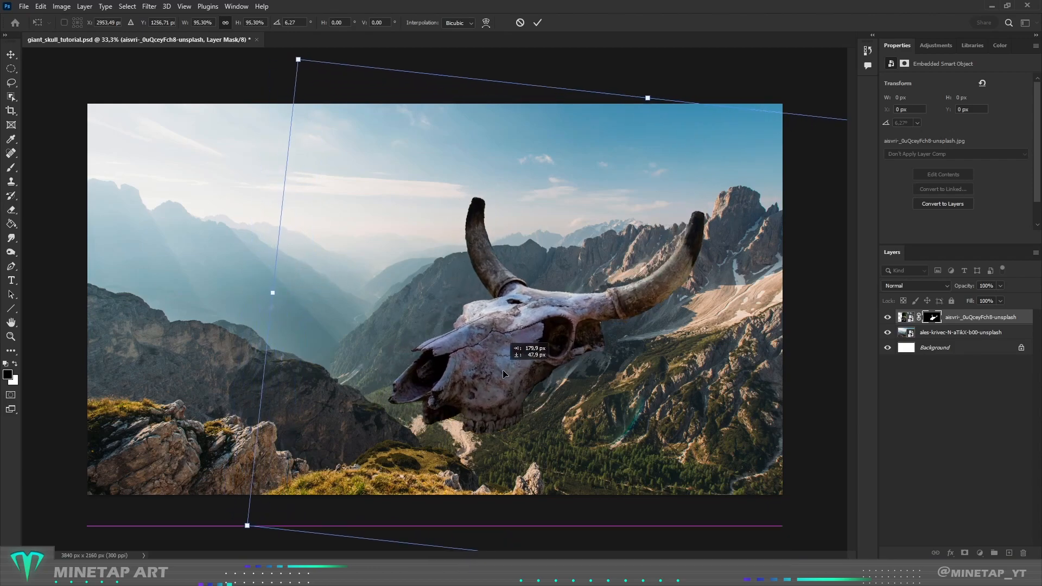
pyautogui.moveTo(501, 375); pyautogui.dragTo(519, 369)
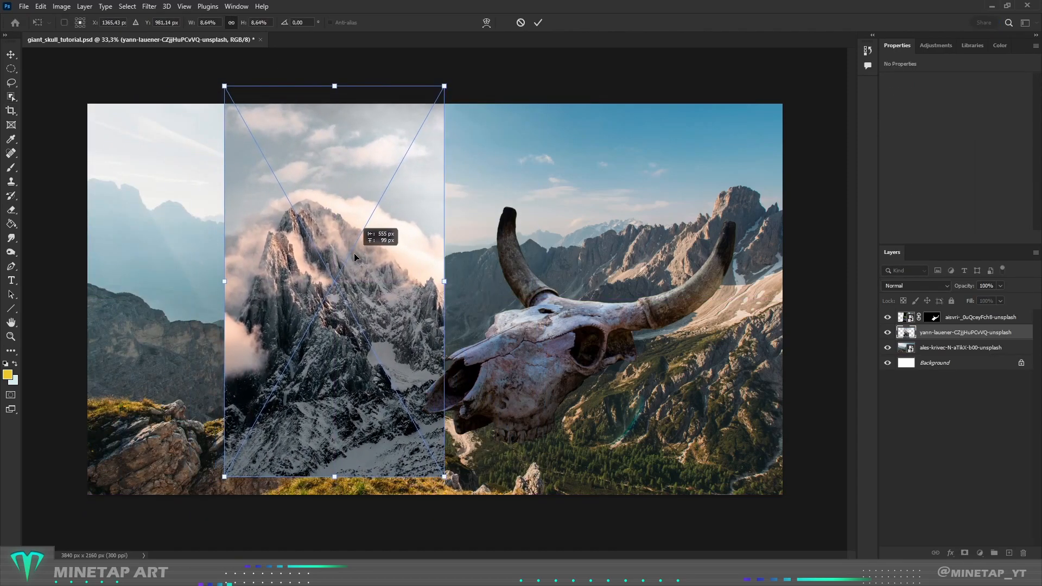
# Step: Flip both snowy peak photos horizontally via Free Transform
pyautogui.rightClick(352, 259)
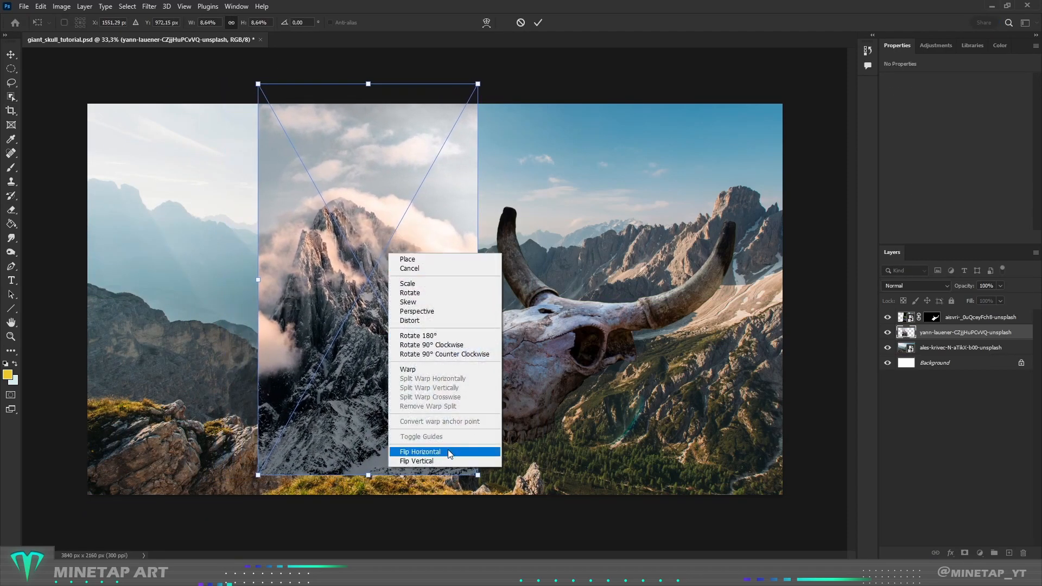
pyautogui.click(418, 452)
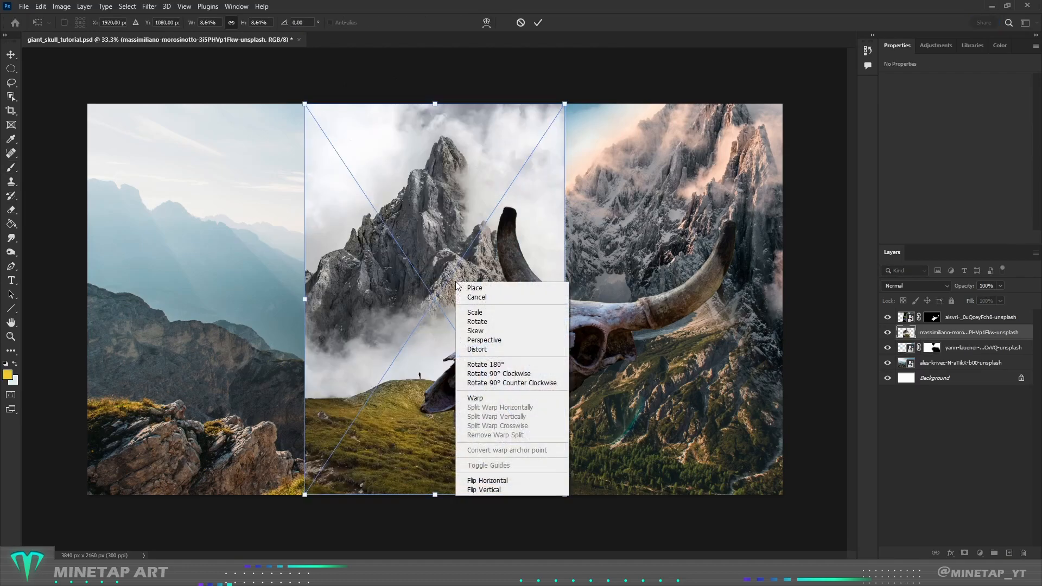
pyautogui.click(486, 480)
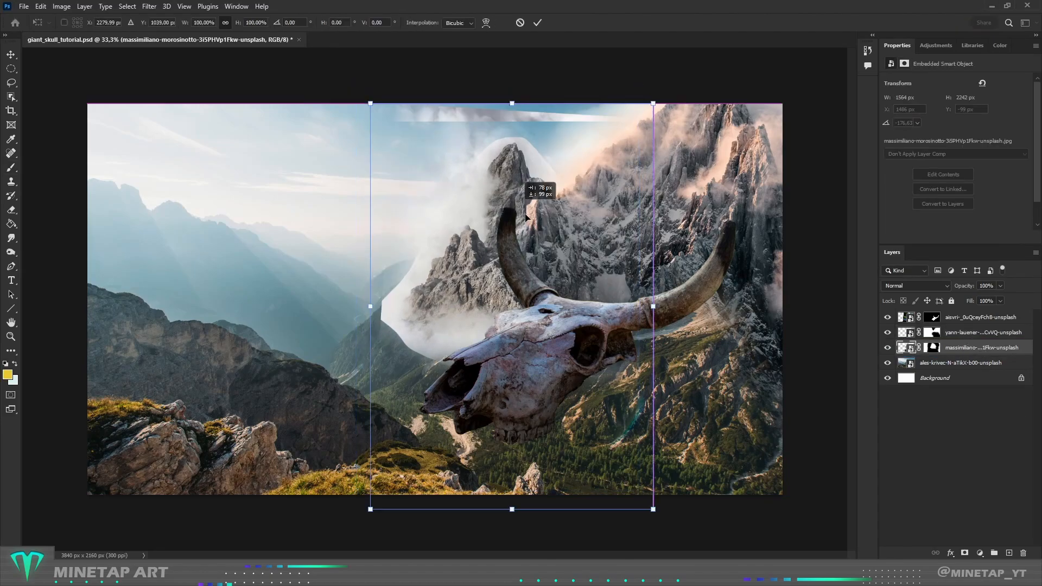
# Step: Move the misty peaks photo behind the skull and rotate it to a slight tilt
pyautogui.moveTo(370, 509); pyautogui.dragTo(306, 526)
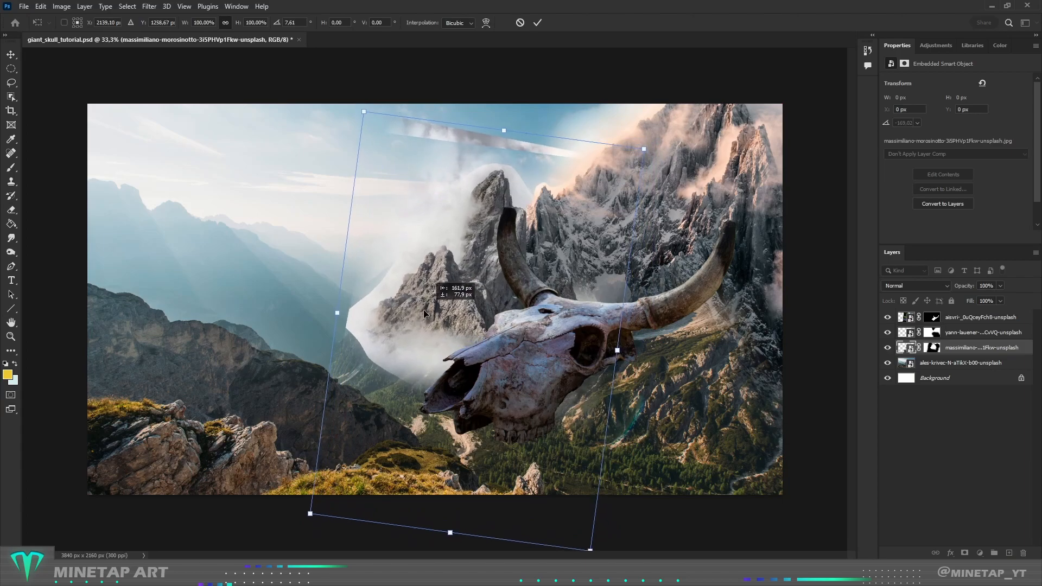
pyautogui.moveTo(426, 312); pyautogui.dragTo(433, 319)
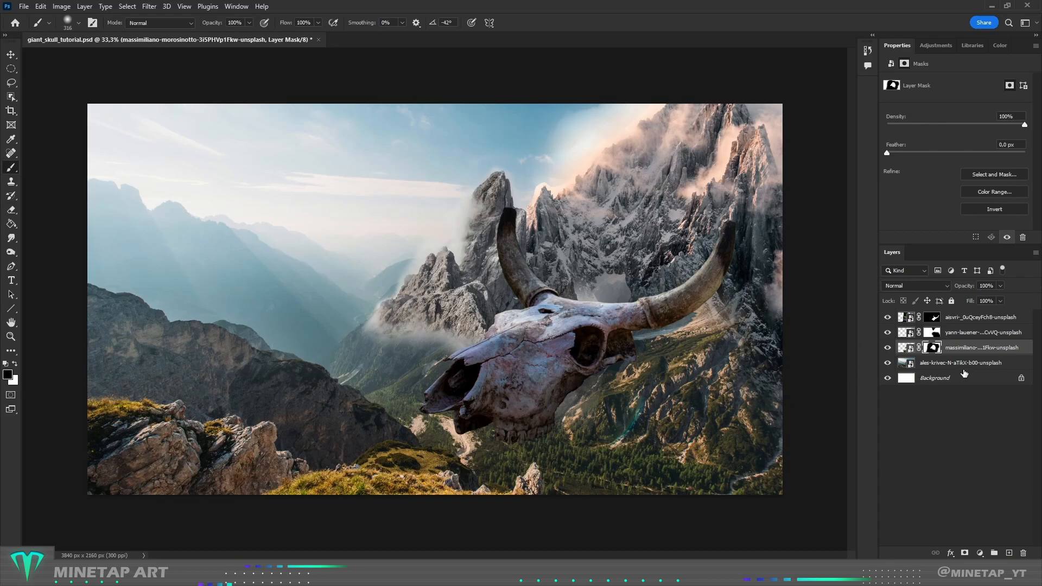
# Step: Quick-select the lower-left foreground rocks on the background layer and copy them to a new layer (Ctrl+J)
pyautogui.click(960, 363)
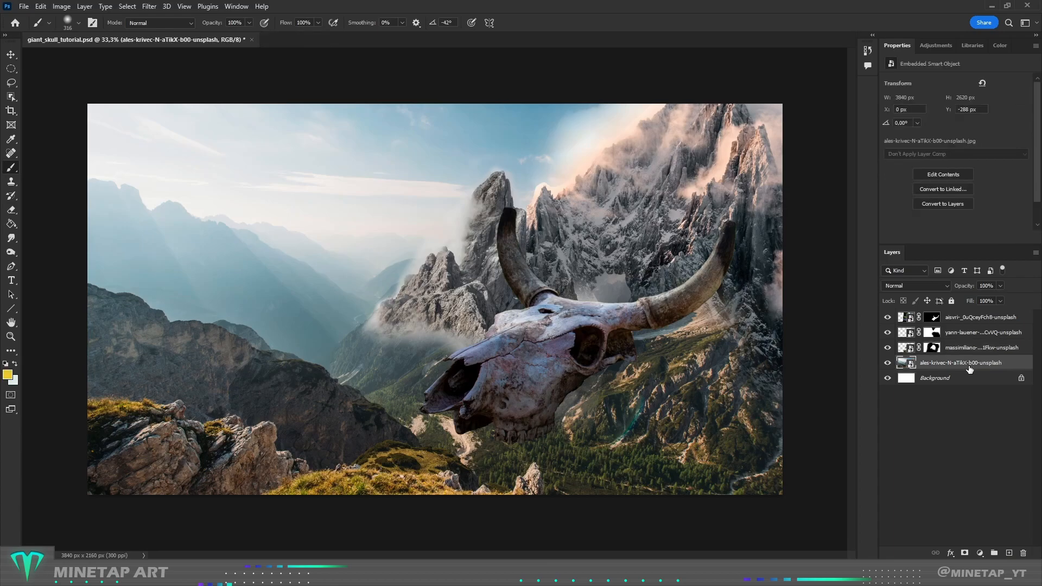
pyautogui.moveTo(88, 386); pyautogui.dragTo(325, 495)
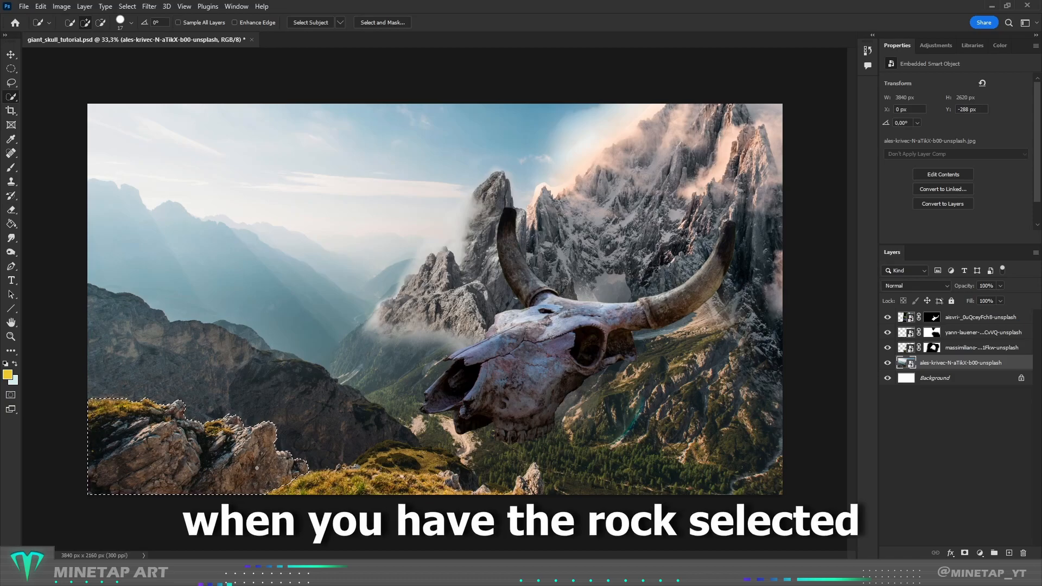
pyautogui.press('ctrl+j')
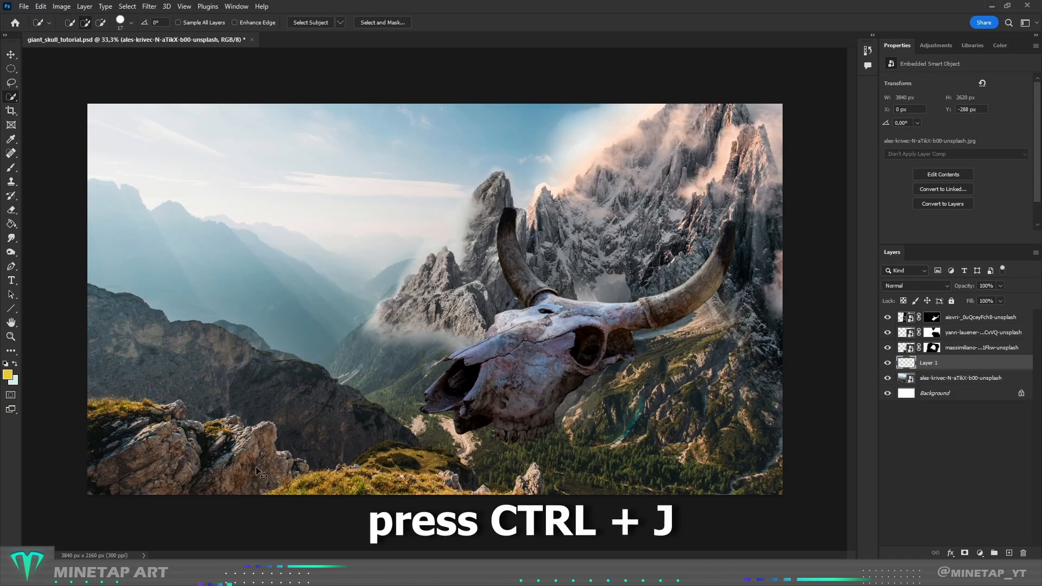
pyautogui.press('ctrl+j')
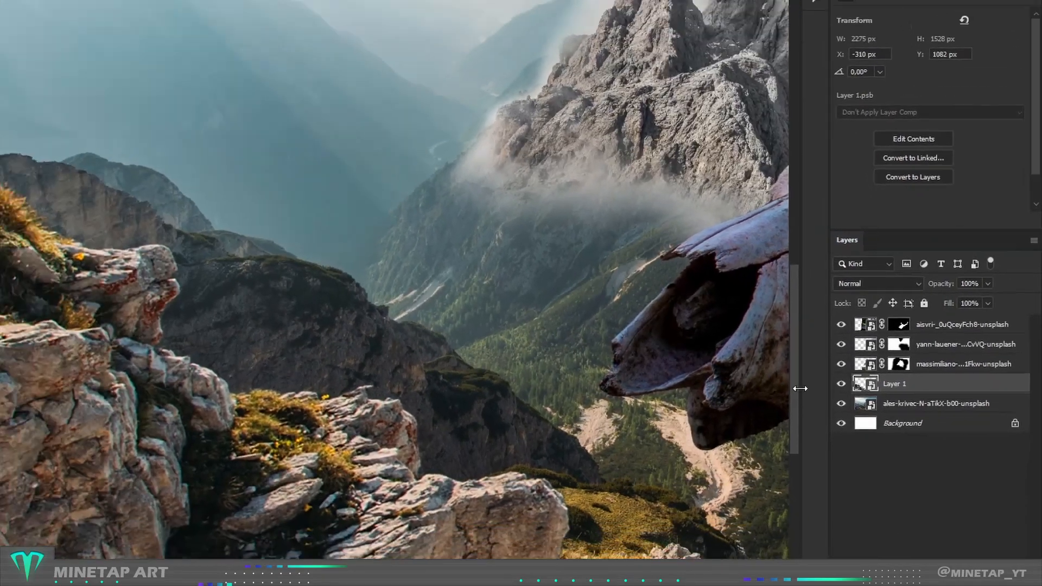
# Step: Apply Filter > Sharpen > Sharpen to the rock layer
pyautogui.click(149, 7)
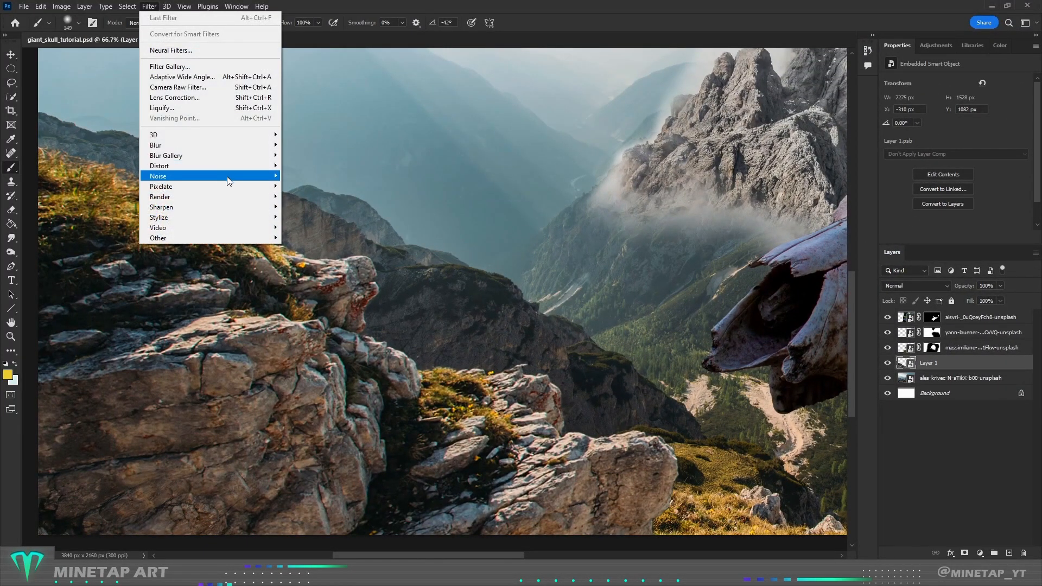
pyautogui.moveTo(161, 206)
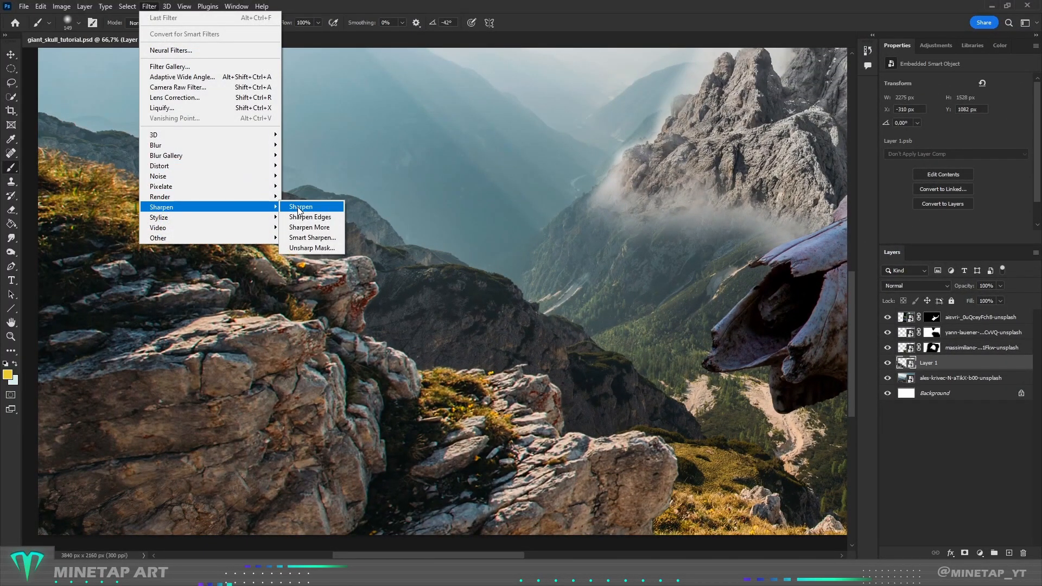
pyautogui.click(301, 206)
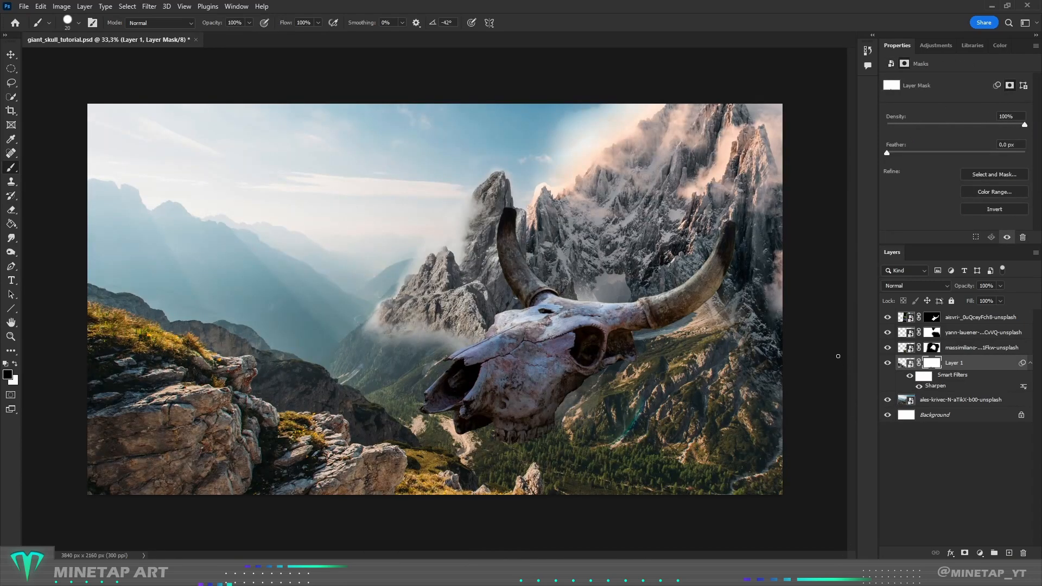
pyautogui.moveTo(797, 373)
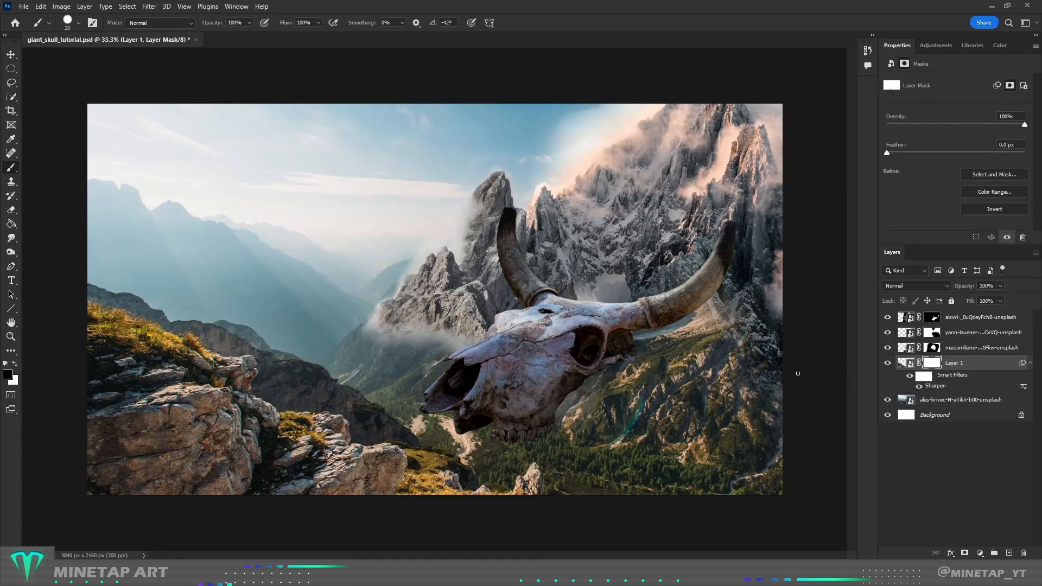
pyautogui.moveTo(831, 373)
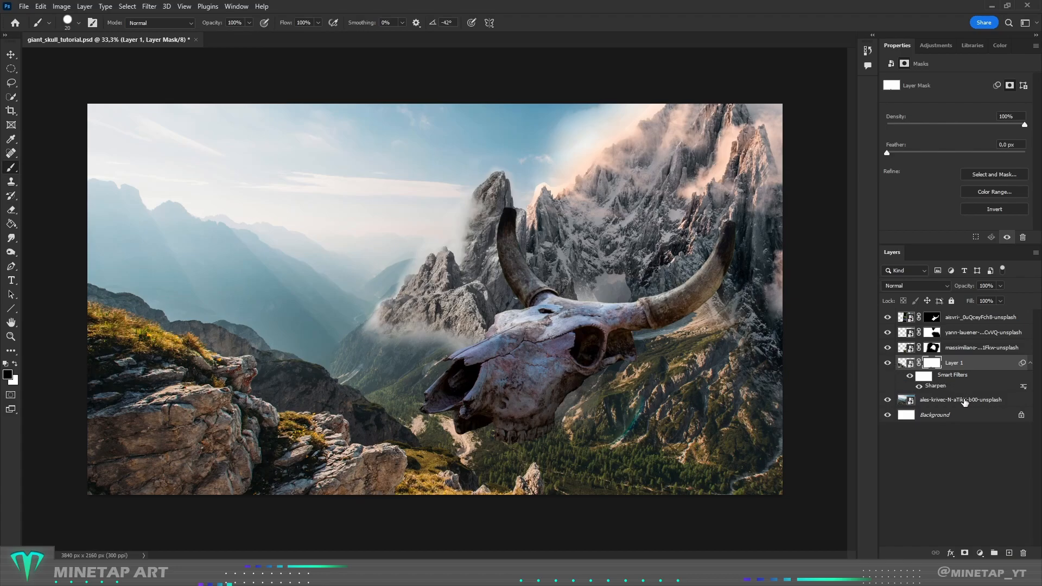
# Step: Add a Color Balance adjustment to the background group and shift its Shadows toward cyan (-32) and blue (+12)
pyautogui.click(960, 400)
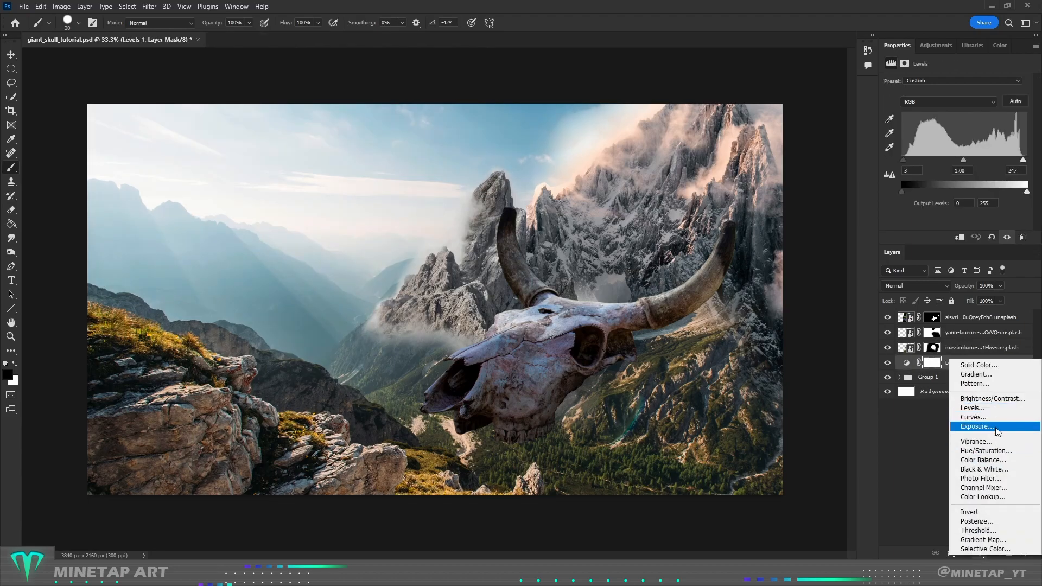
pyautogui.moveTo(985, 450)
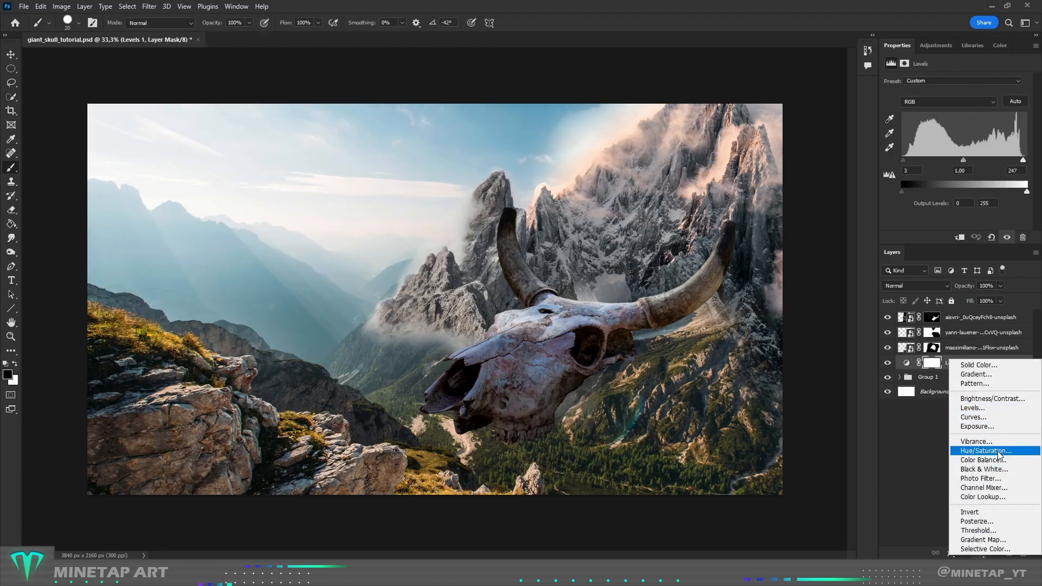
pyautogui.click(984, 460)
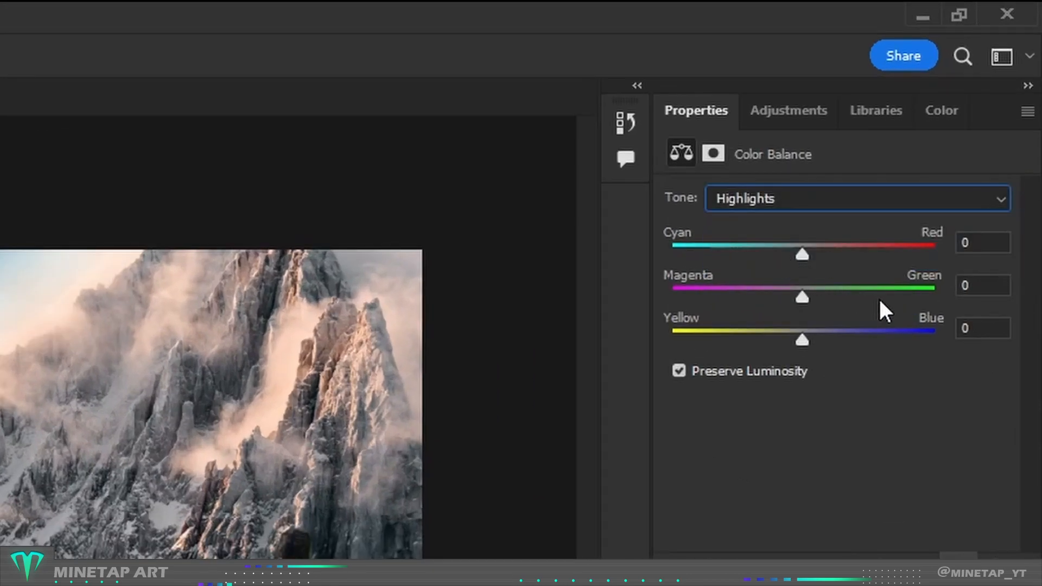
pyautogui.moveTo(862, 285)
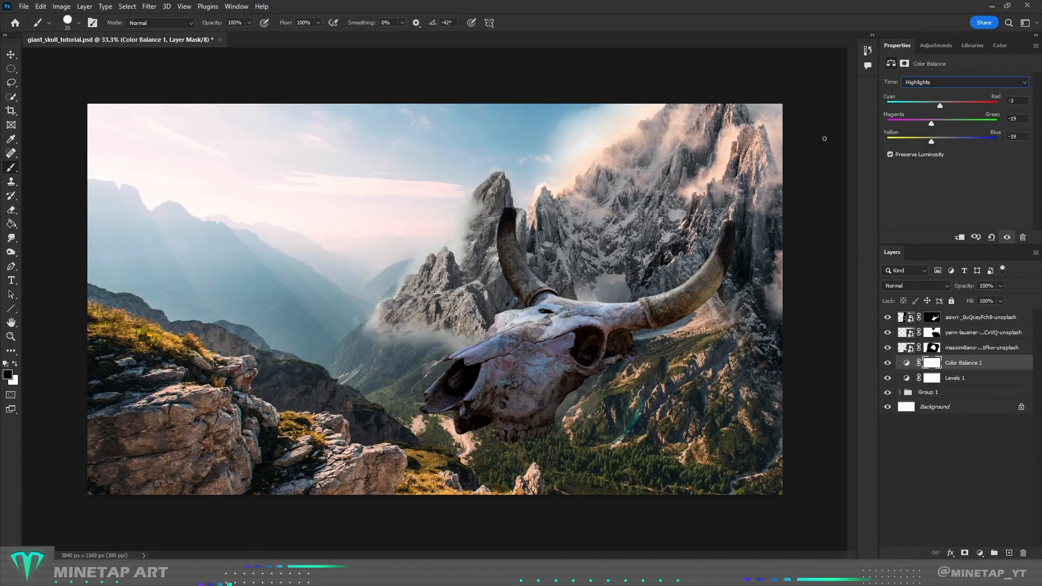
pyautogui.moveTo(868, 216)
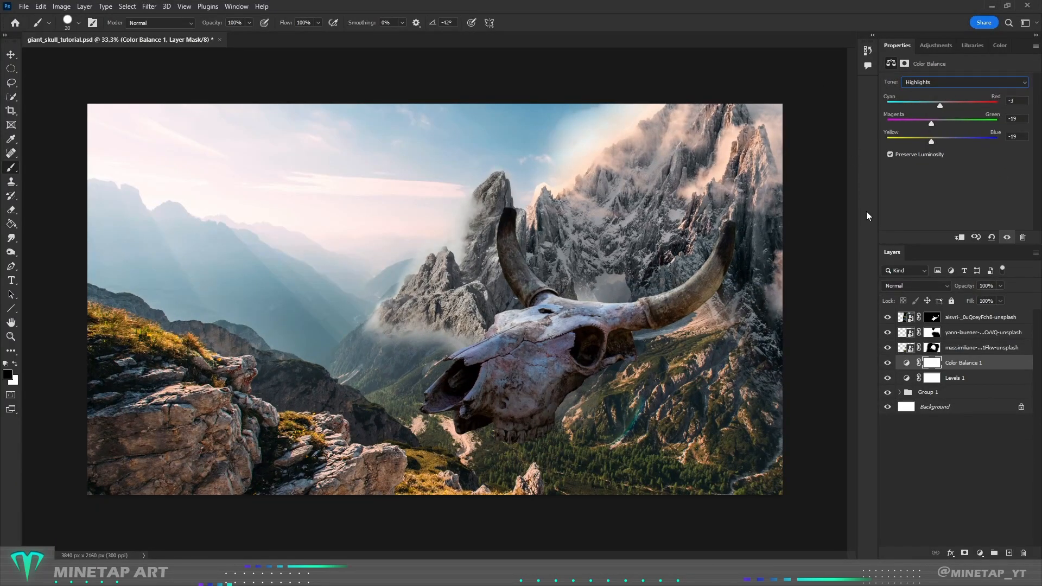
pyautogui.click(964, 81)
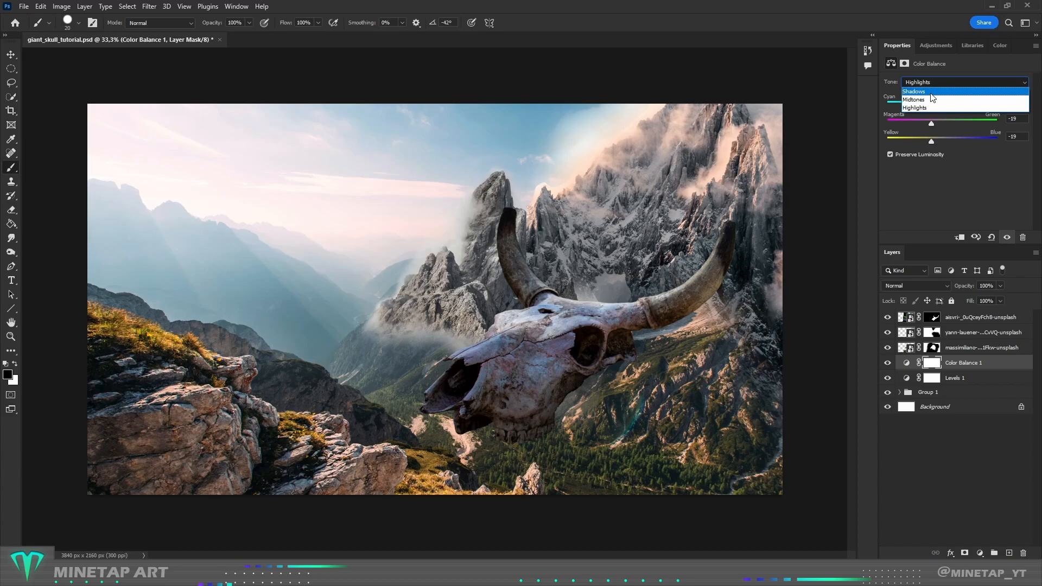
pyautogui.click(912, 91)
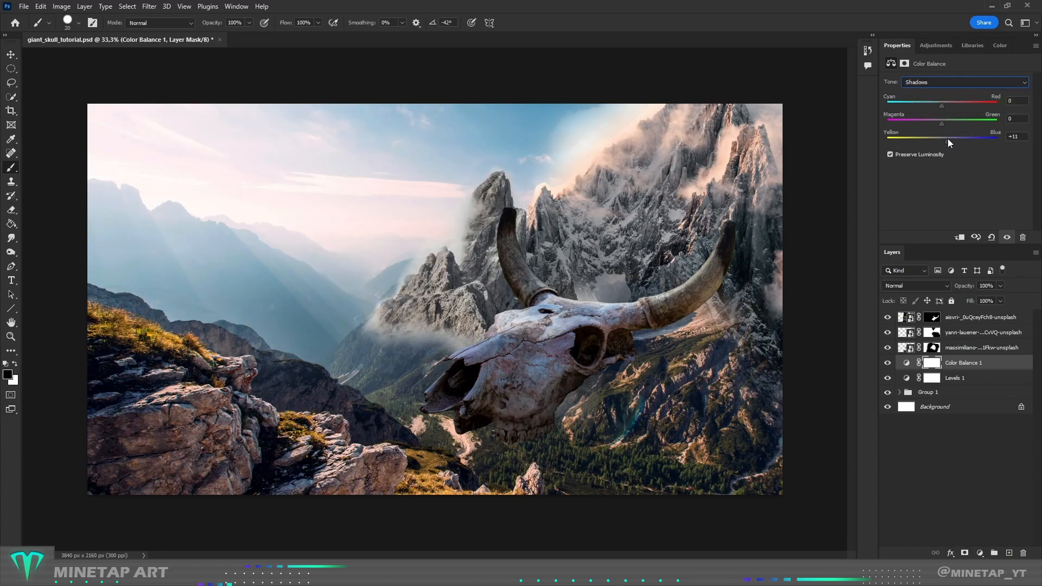
pyautogui.moveTo(942, 104); pyautogui.dragTo(928, 104)
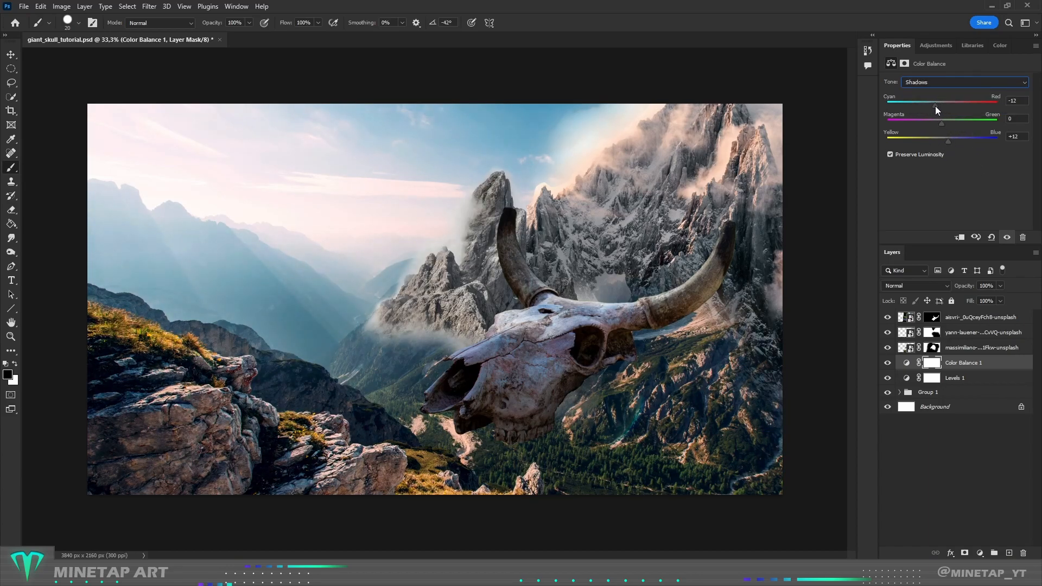
pyautogui.click(982, 348)
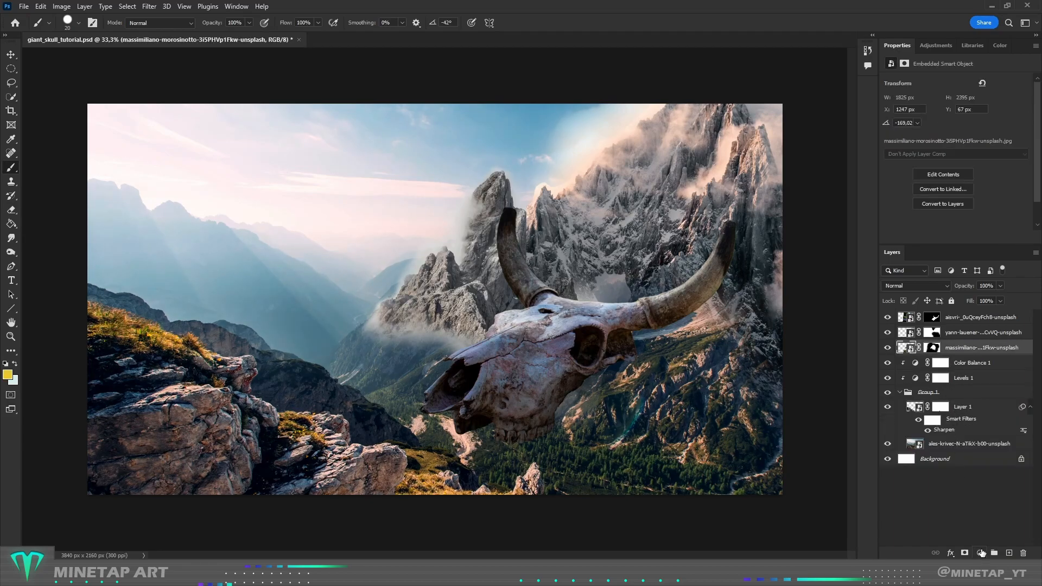
# Step: Add a Levels adjustment clipped to the snowy mountain layer and adjust its levels
pyautogui.click(980, 552)
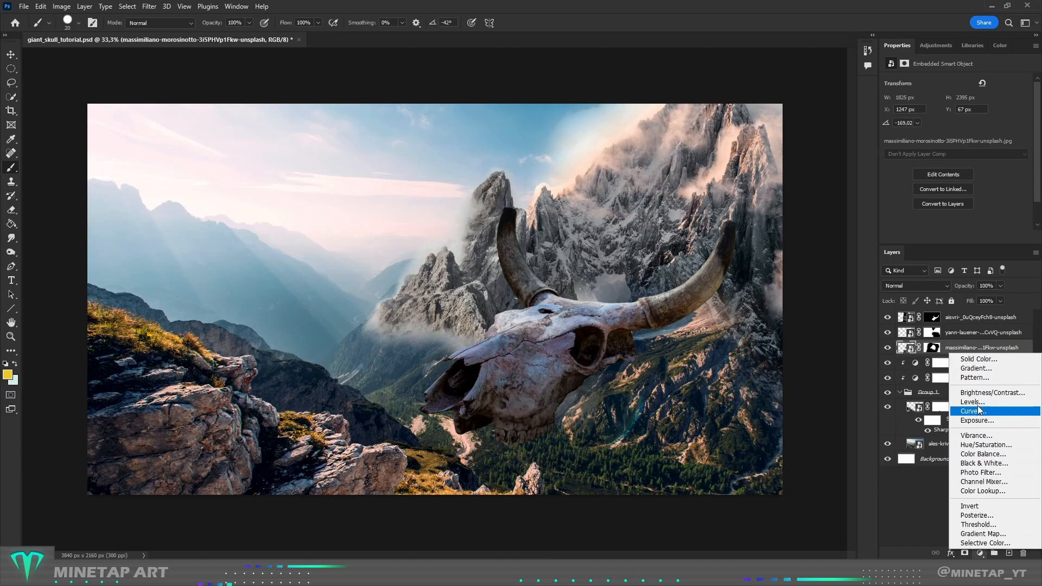
pyautogui.click(971, 402)
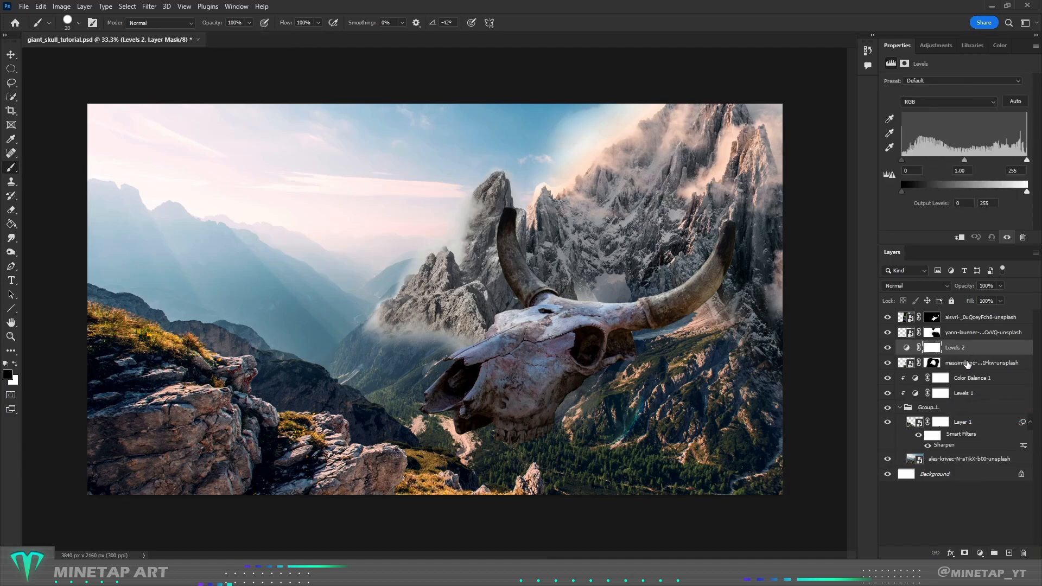
pyautogui.click(932, 362)
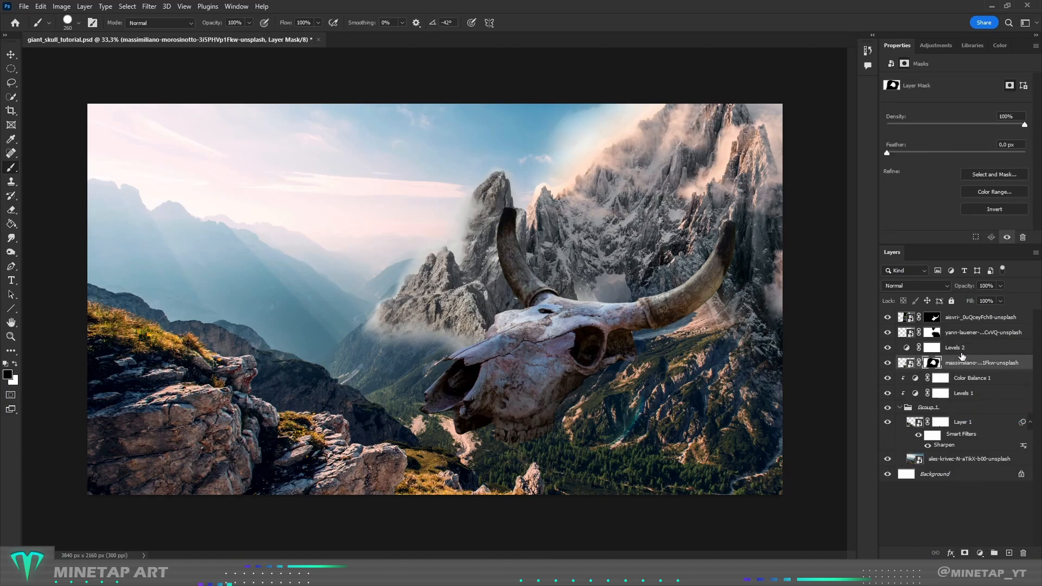
pyautogui.click(911, 363)
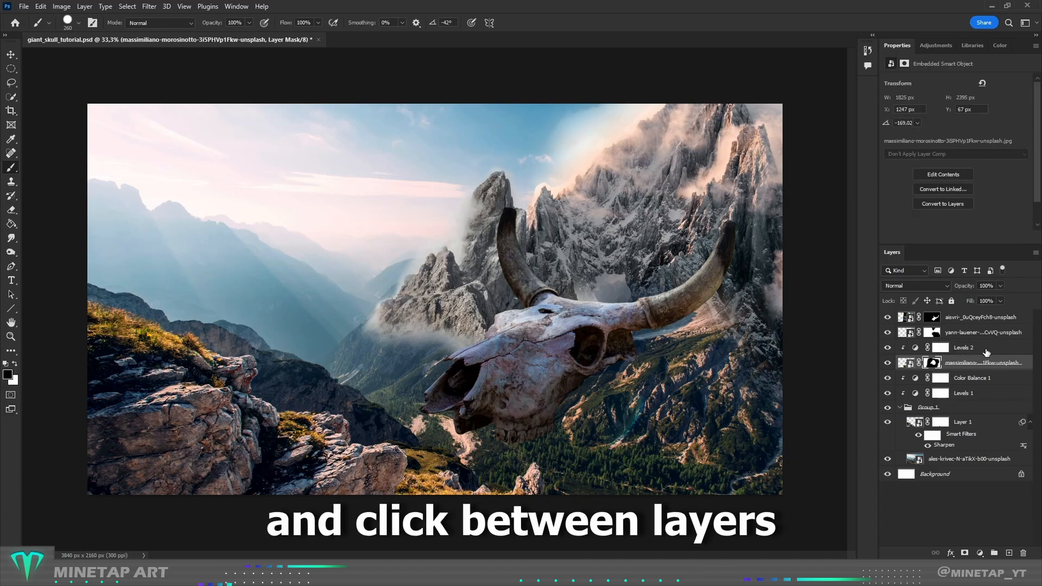
pyautogui.click(962, 347)
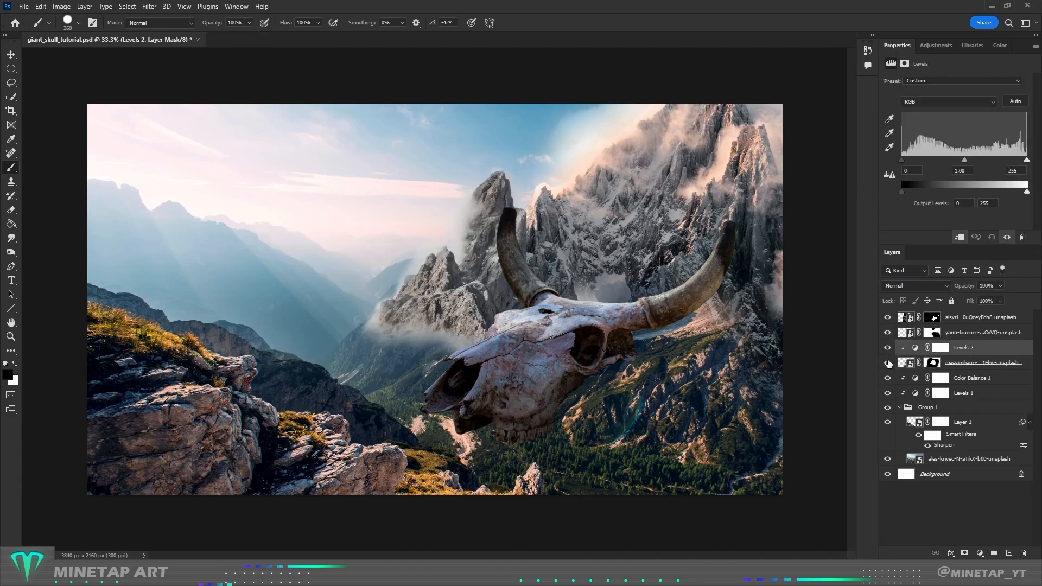
pyautogui.moveTo(1025, 179); pyautogui.dragTo(1011, 179)
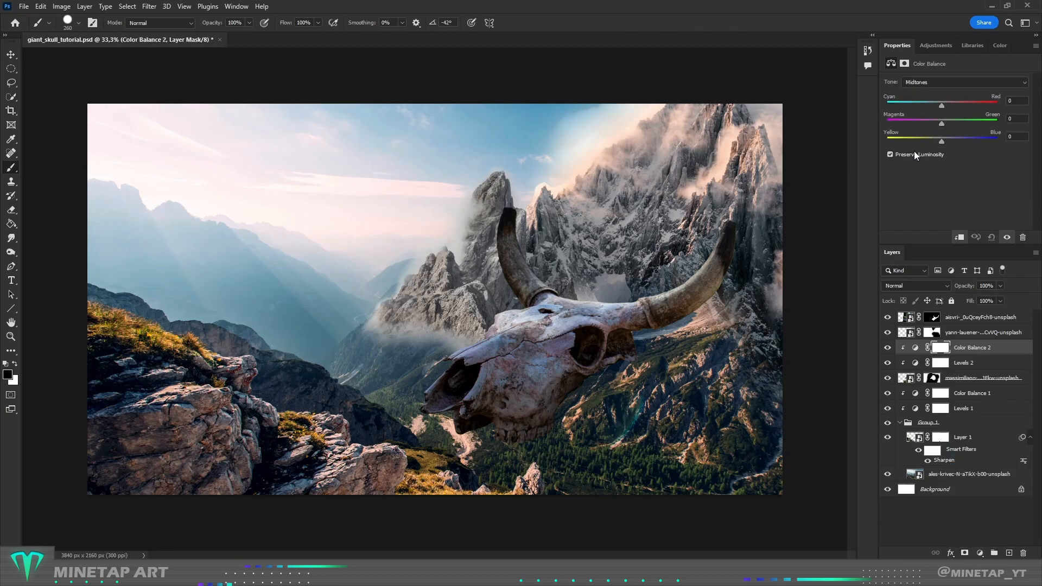
# Step: Switch the mountain's Color Balance tone range to Highlights
pyautogui.click(964, 81)
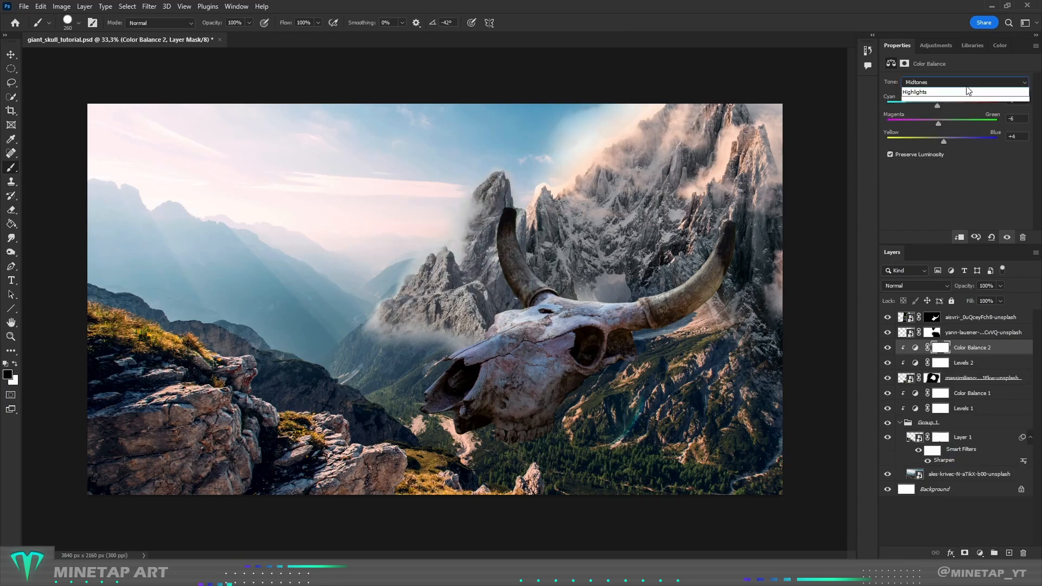
pyautogui.click(934, 91)
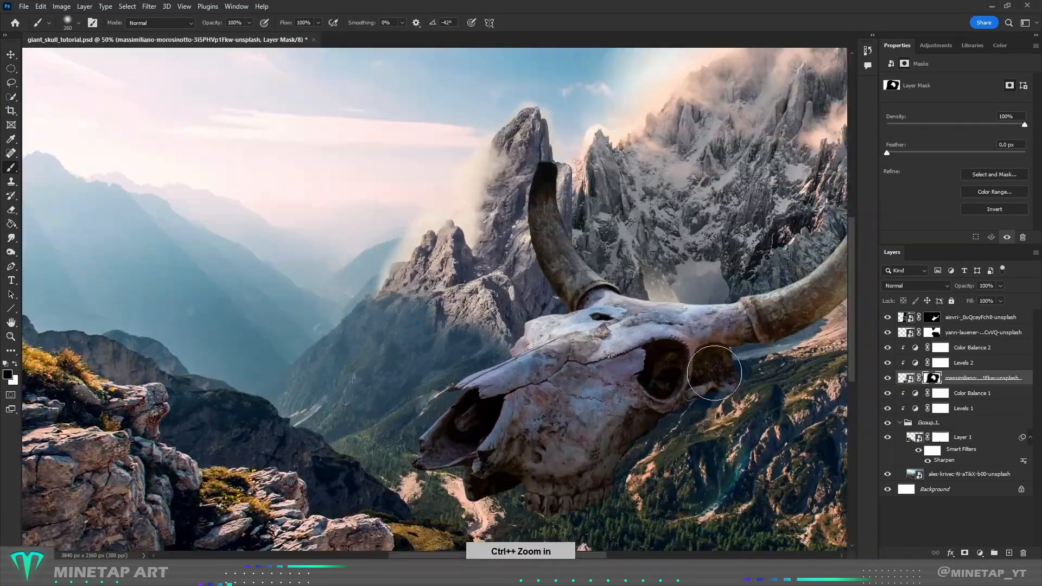
# Step: Soften the lower mountain slope into the valley haze on the layer mask
pyautogui.press('ctrl+plus')
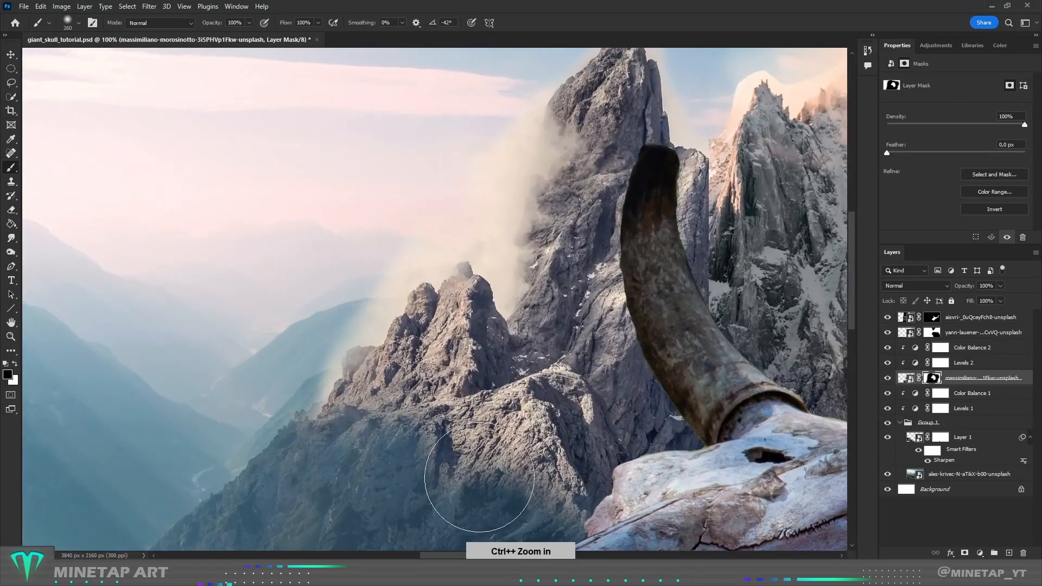
pyautogui.moveTo(479, 478); pyautogui.dragTo(501, 458)
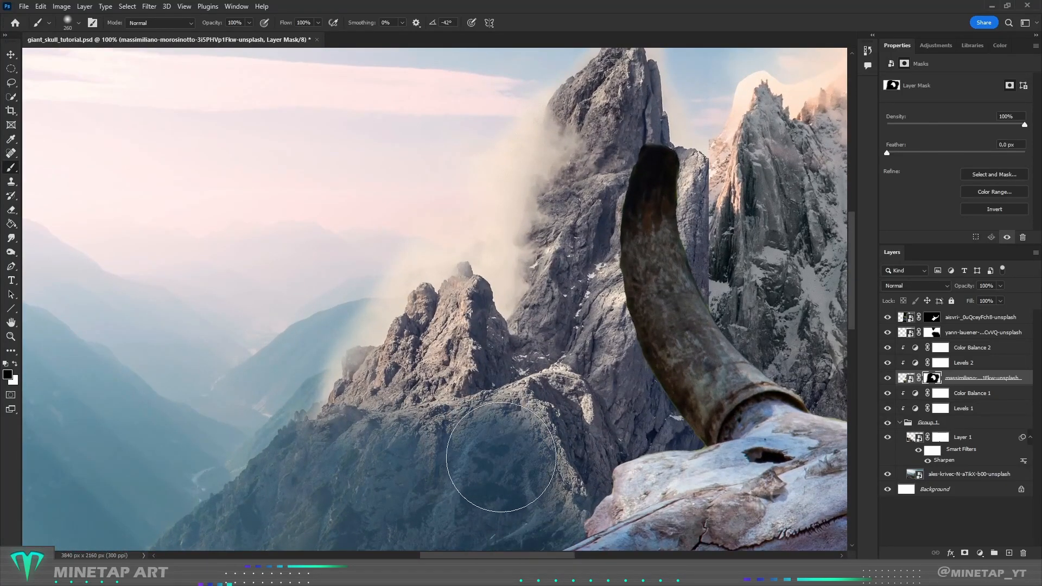
pyautogui.moveTo(501, 458); pyautogui.dragTo(657, 442)
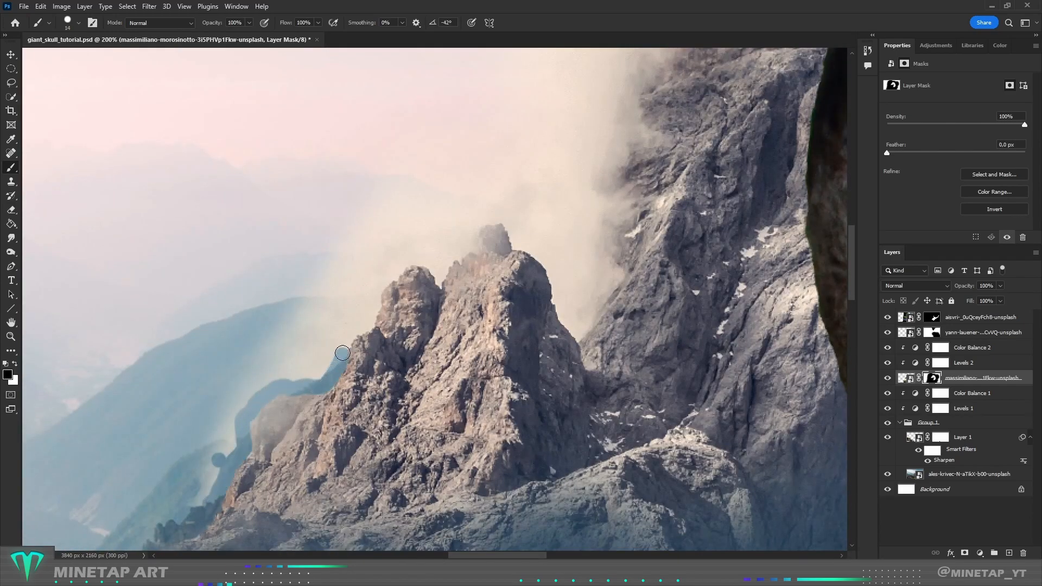
# Step: Paint the mask around the peak's left edge and summit outline, adjusting brush size and softness
pyautogui.moveTo(342, 351); pyautogui.dragTo(286, 373)
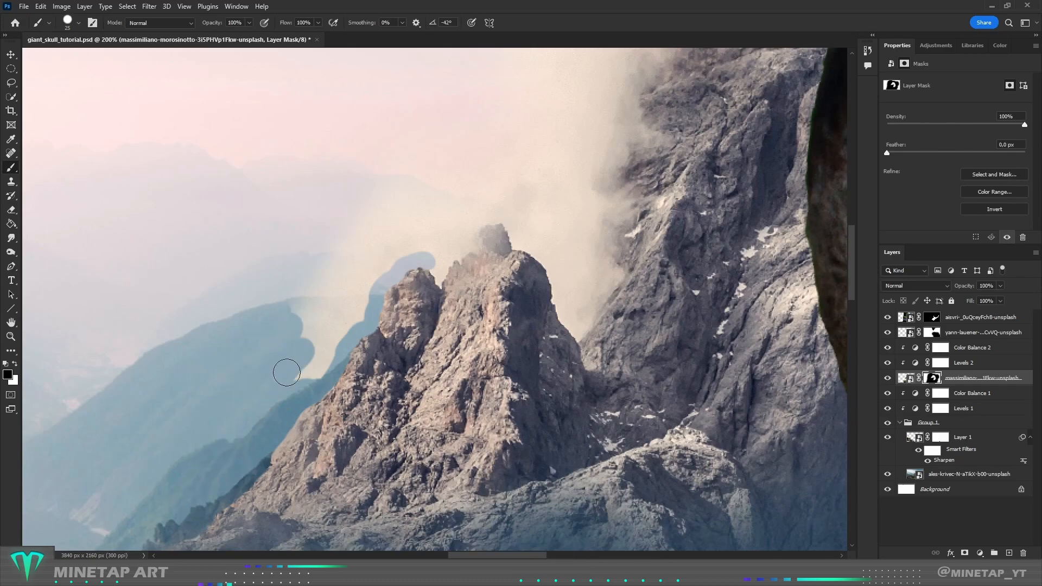
pyautogui.moveTo(287, 372); pyautogui.dragTo(466, 235)
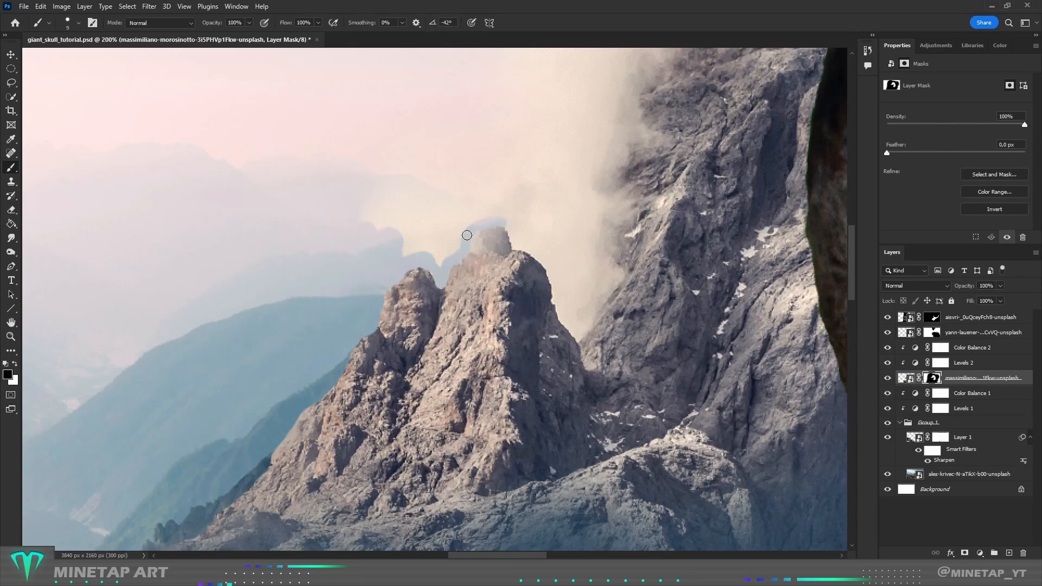
pyautogui.moveTo(466, 235); pyautogui.dragTo(451, 247)
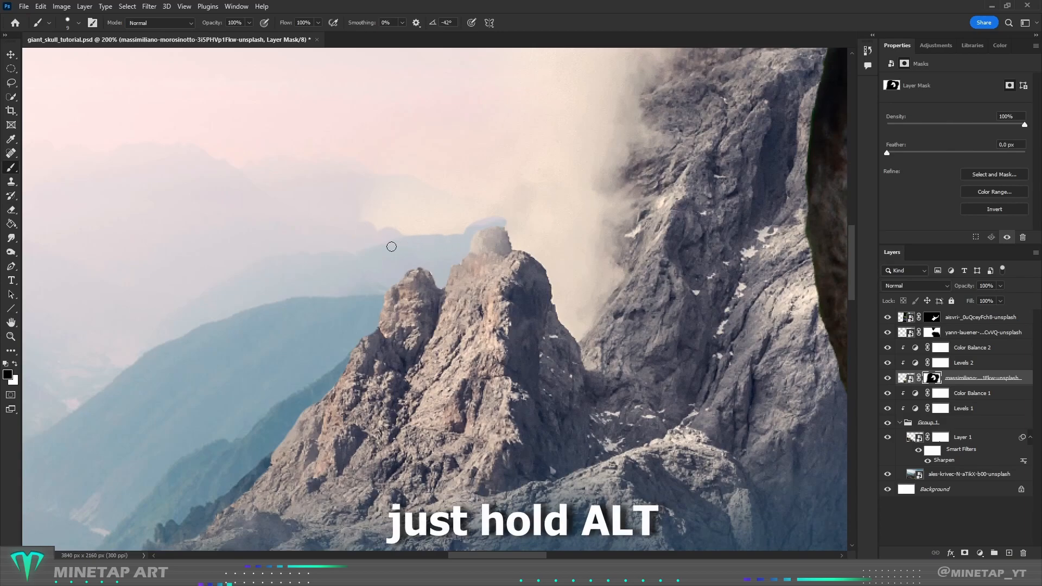
pyautogui.rightClick(392, 246)
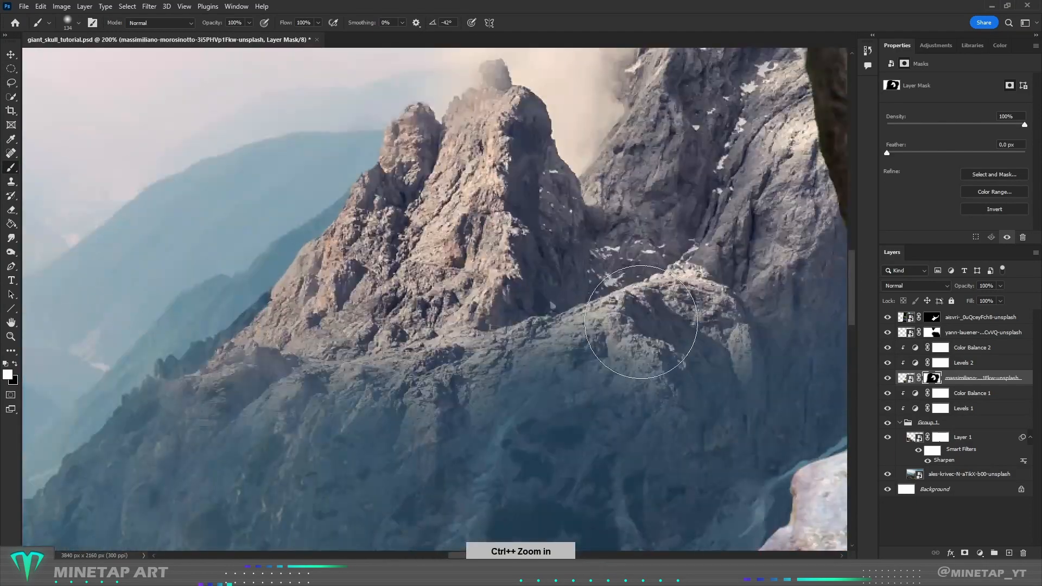
pyautogui.press('ctrl+-')
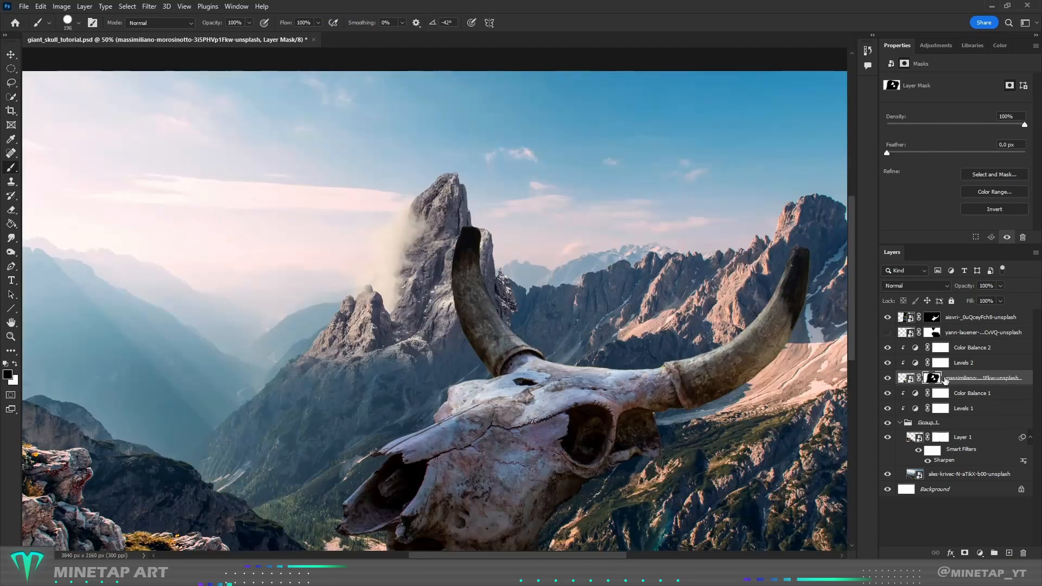
# Step: Add a Solid Color fill layer sampled as a dark blue from the distant mountains
pyautogui.click(972, 347)
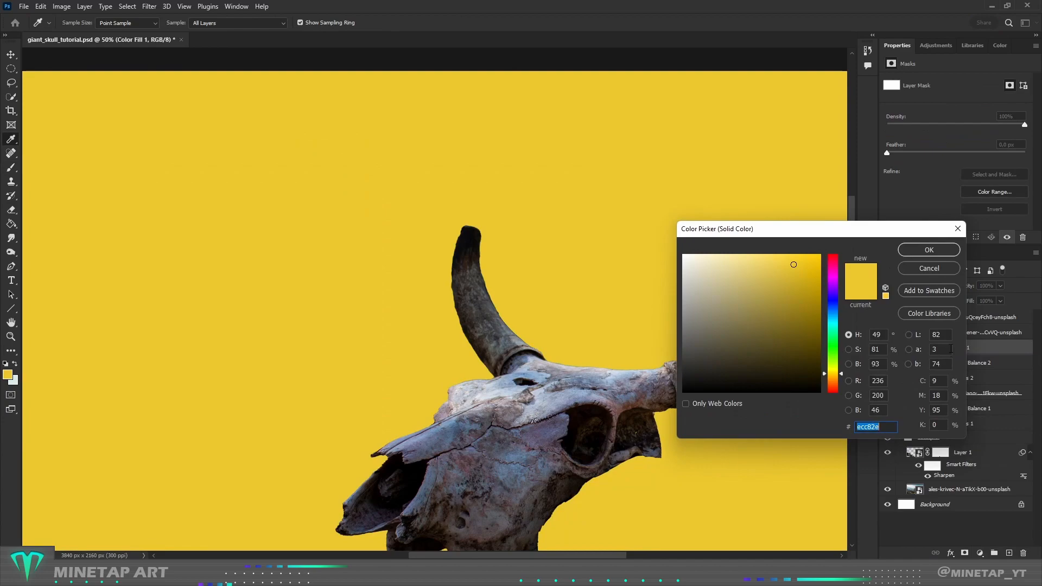
pyautogui.click(928, 250)
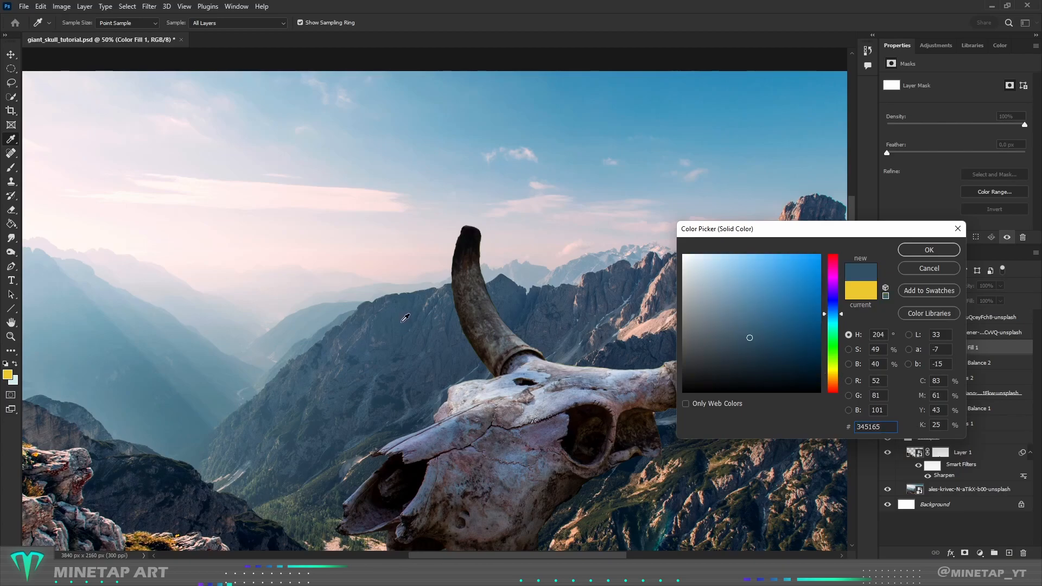
pyautogui.click(752, 339)
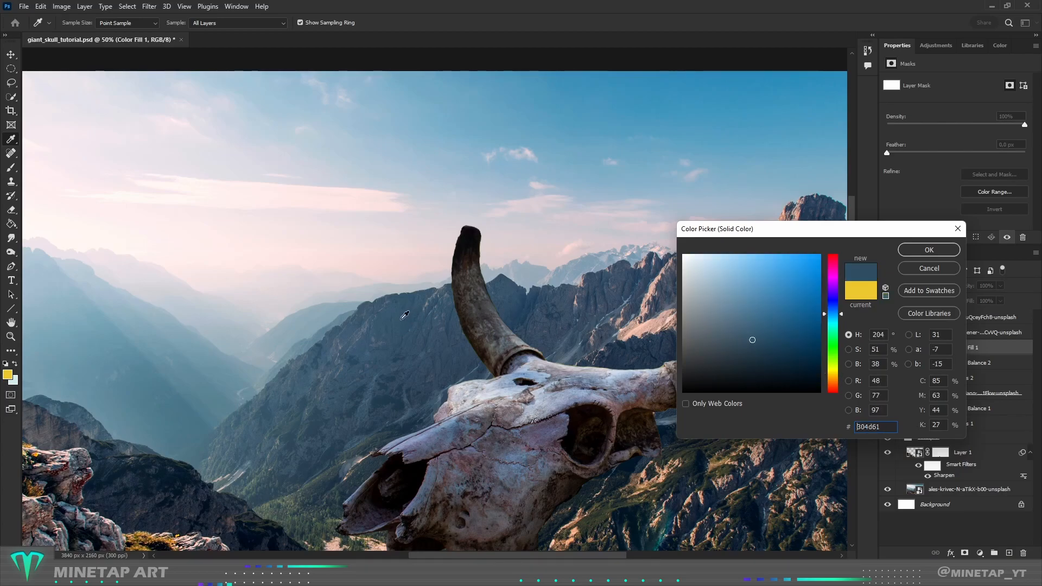
pyautogui.click(928, 249)
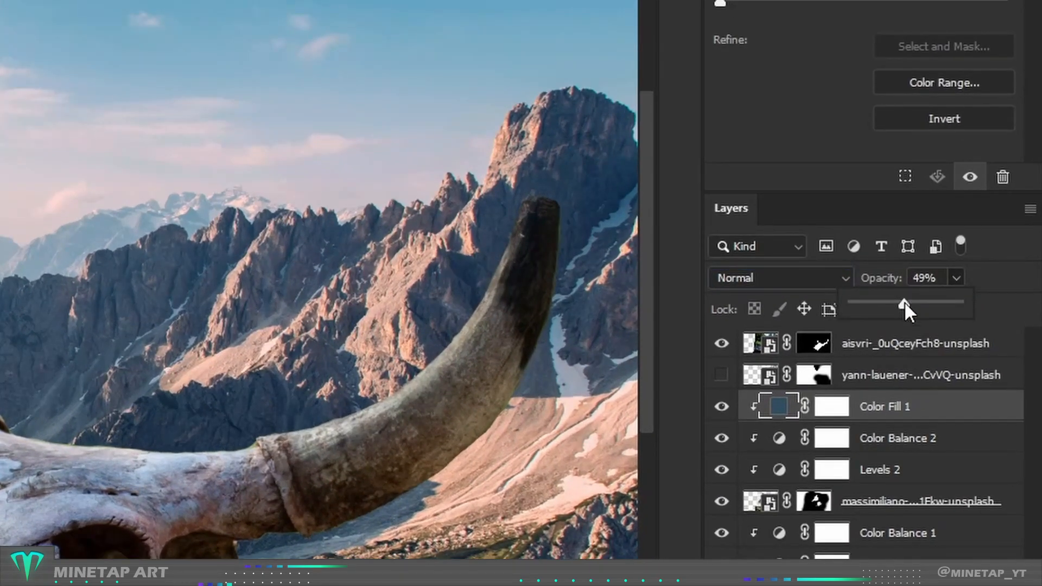
# Step: Lower the blue fill to about 49% opacity and split its Underlying Layer blend-if slider around 180 to fade out of bright areas
pyautogui.moveTo(903, 304); pyautogui.dragTo(970, 300)
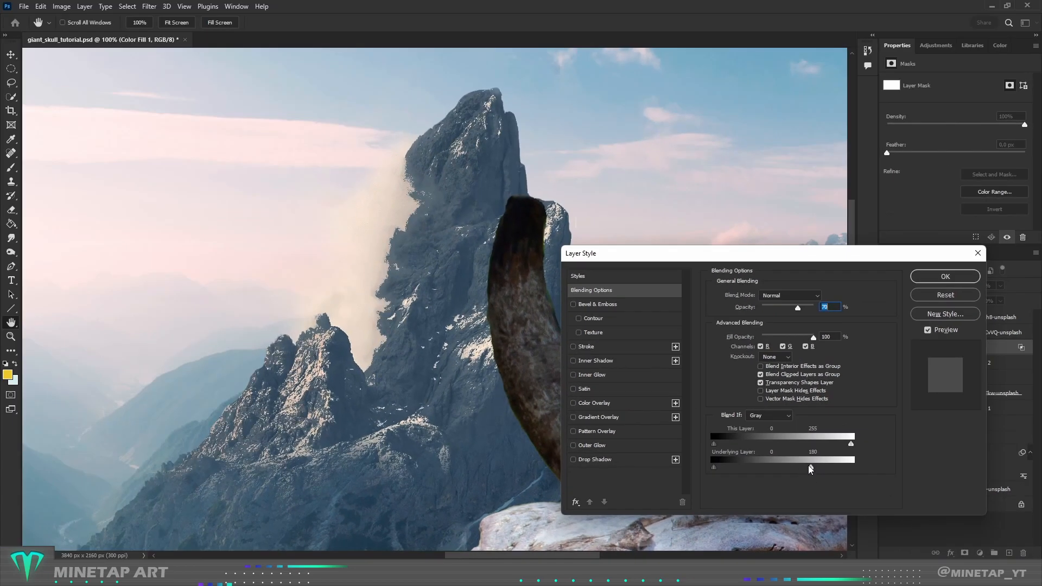
pyautogui.moveTo(811, 466); pyautogui.dragTo(713, 467)
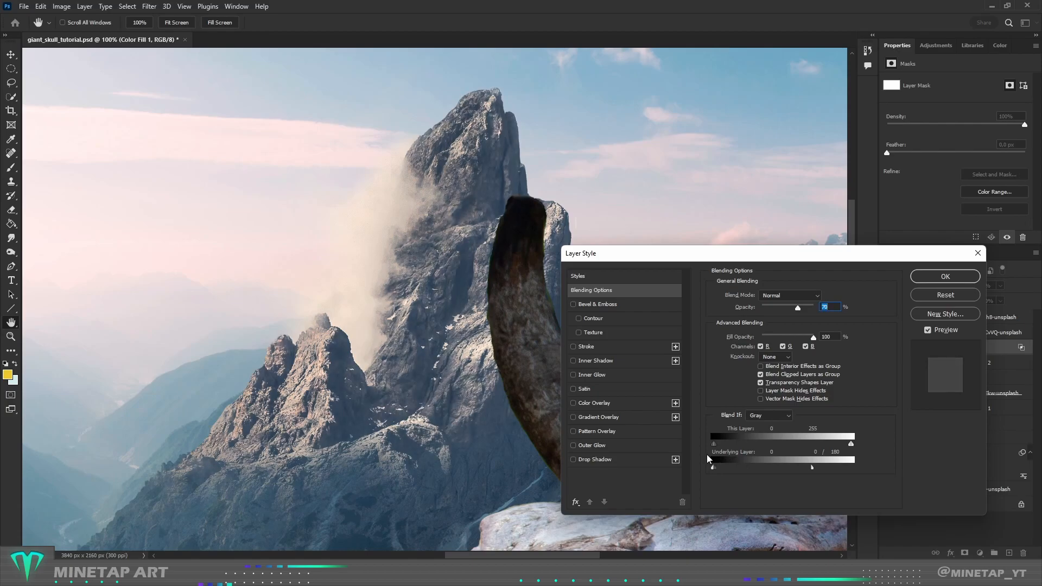
pyautogui.click(943, 276)
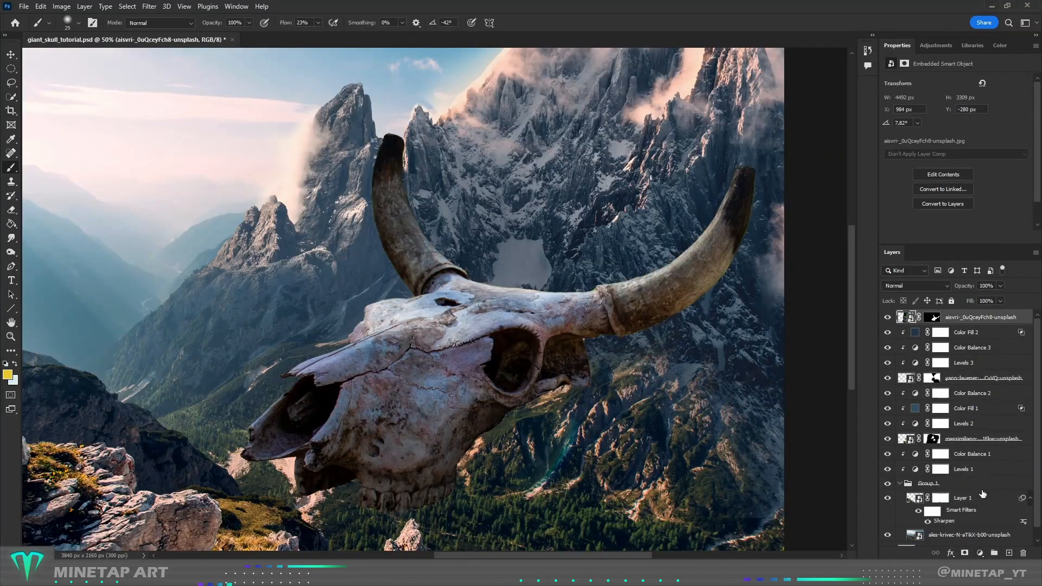
# Step: Add clipped Levels, Color Balance and Exposure adjustments above the bull skull layer
pyautogui.click(963, 552)
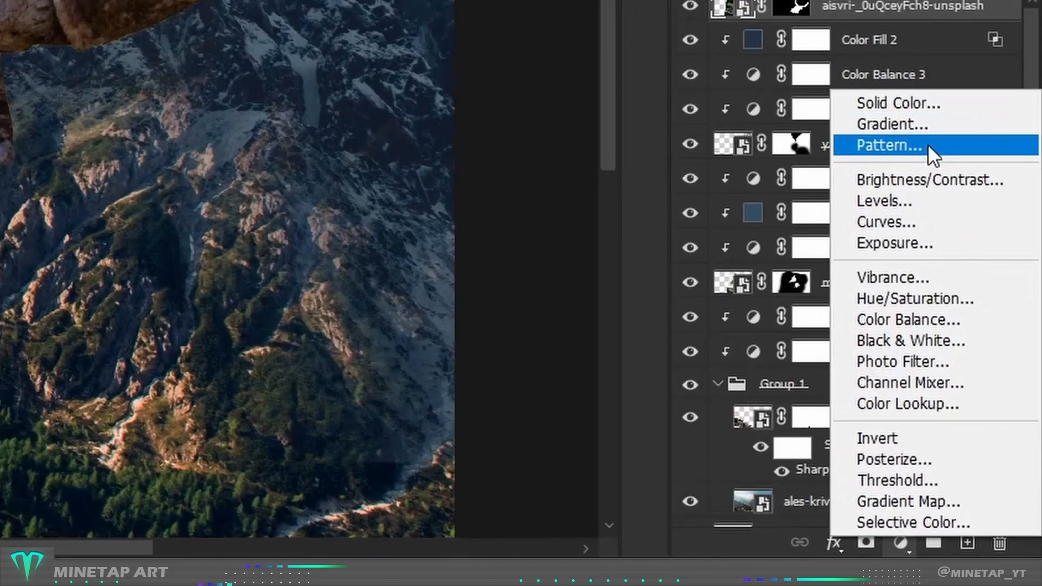
pyautogui.click(884, 201)
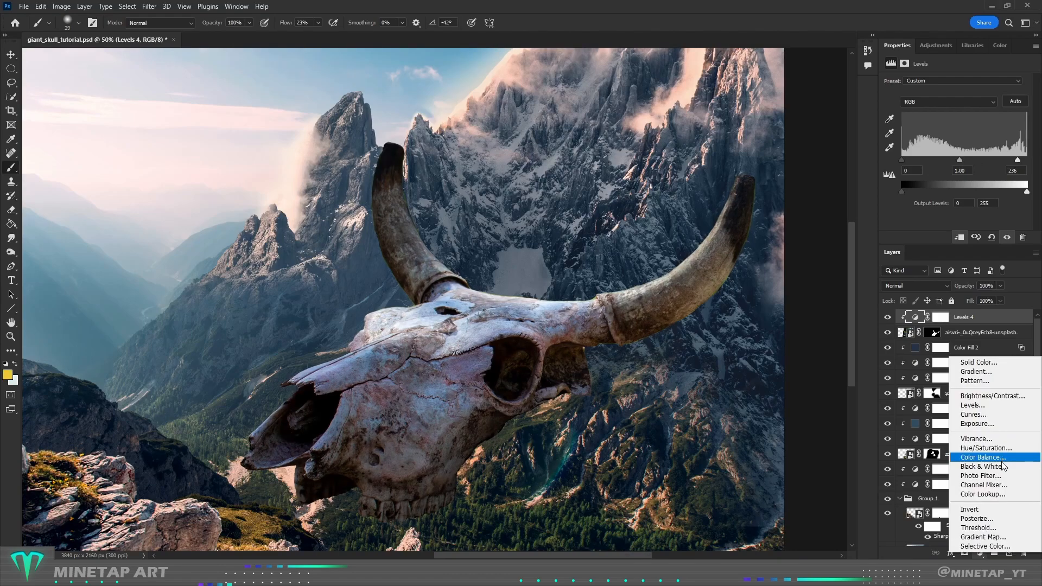
pyautogui.click(984, 457)
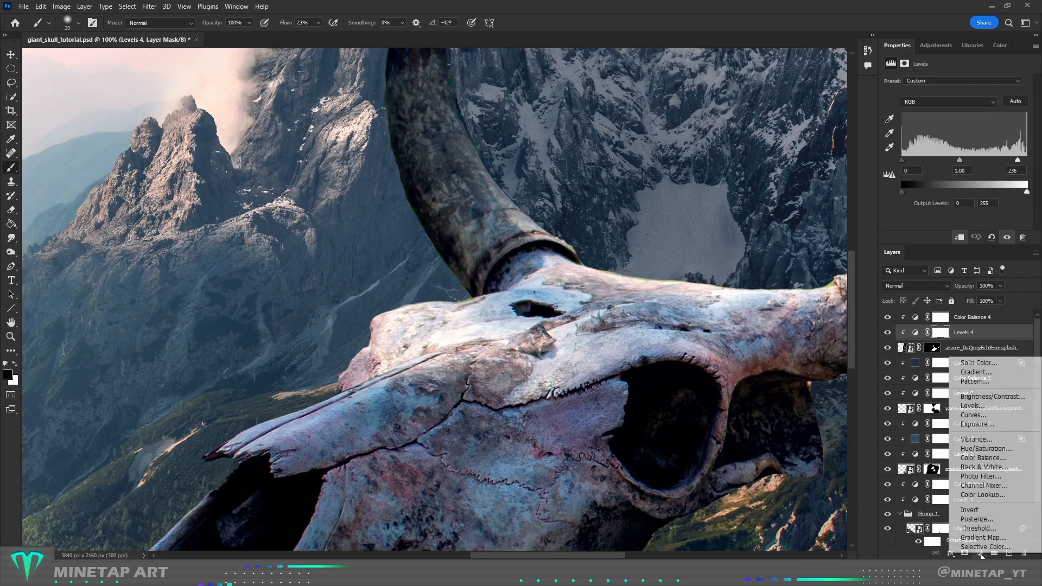
pyautogui.click(974, 424)
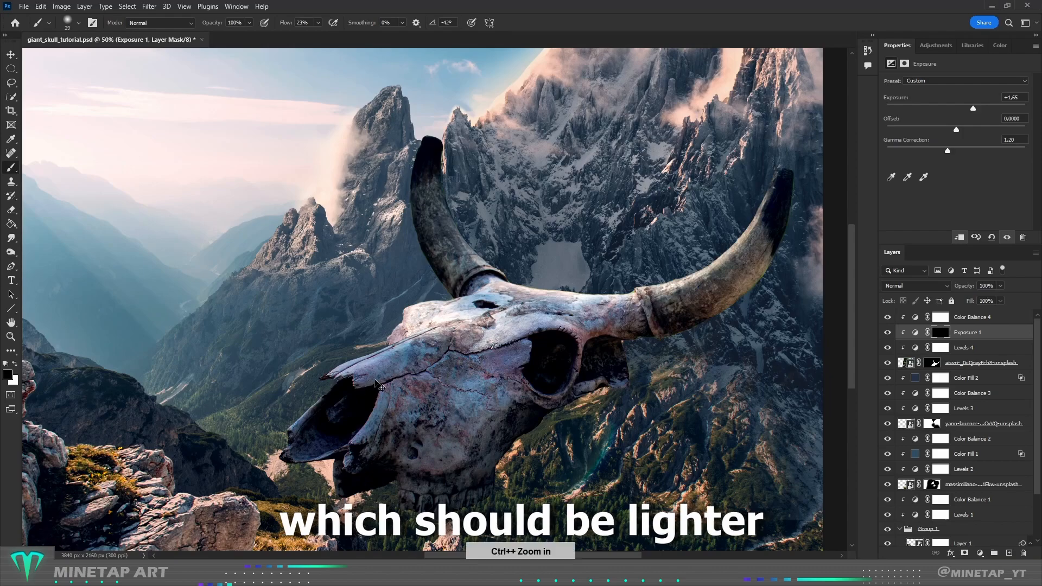
pyautogui.press('ctrl++')
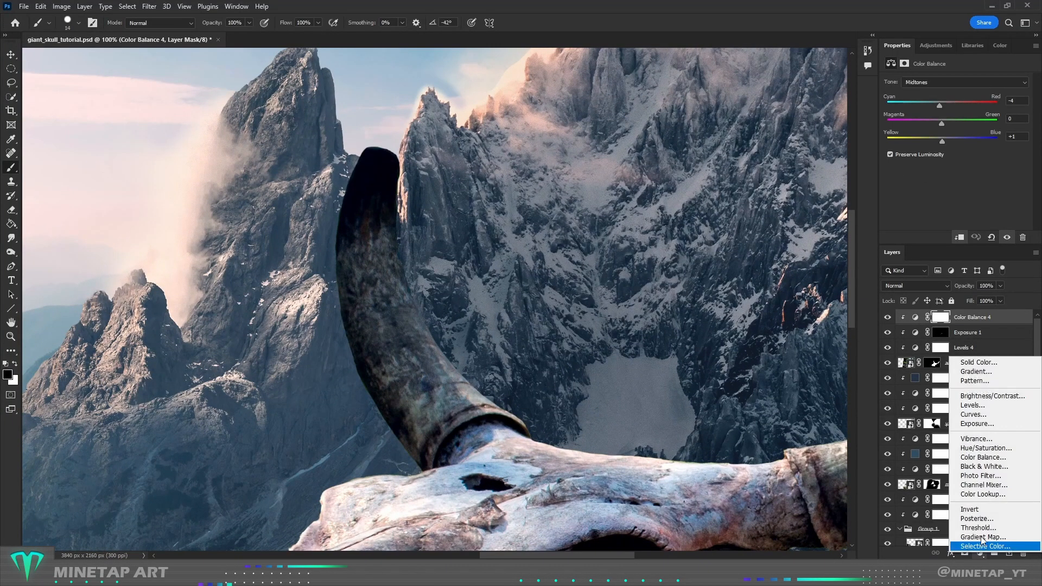
# Step: Add a colorized Hue/Saturation layer and shift its tint toward a warmer hue with adjusted lightness
pyautogui.click(986, 447)
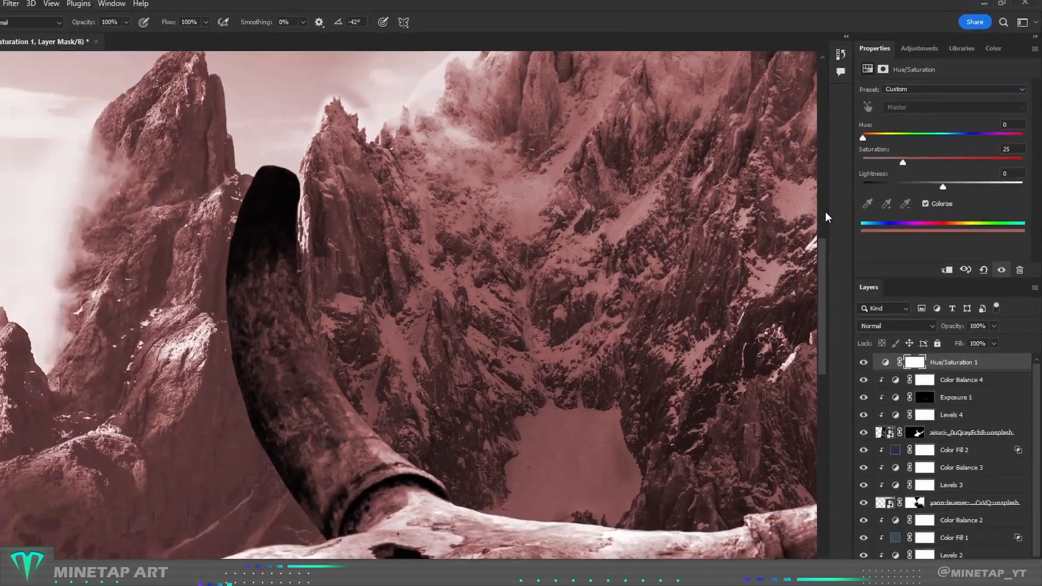
pyautogui.moveTo(862, 134); pyautogui.dragTo(900, 122)
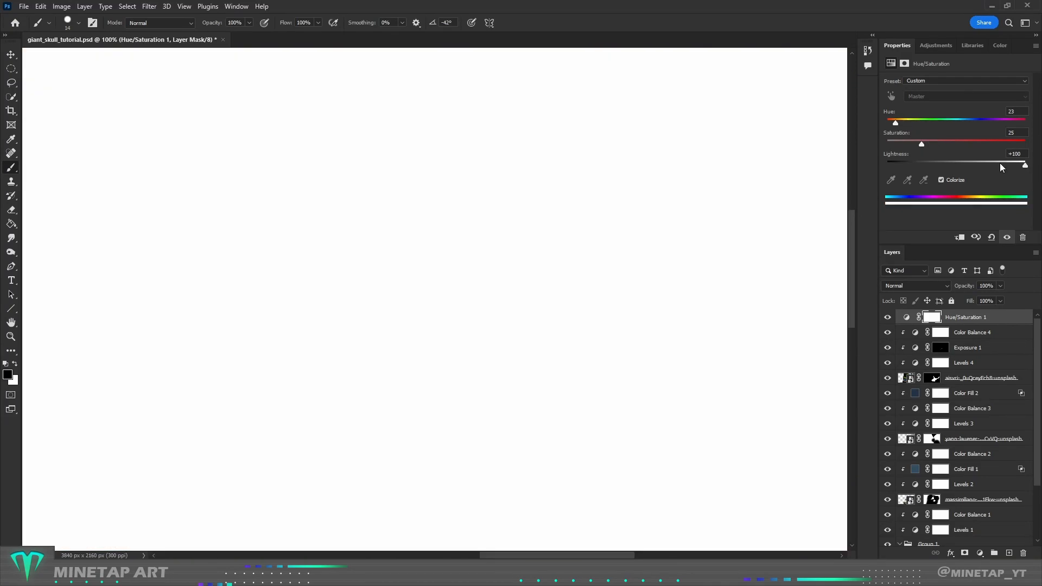
pyautogui.moveTo(1024, 163); pyautogui.dragTo(1007, 164)
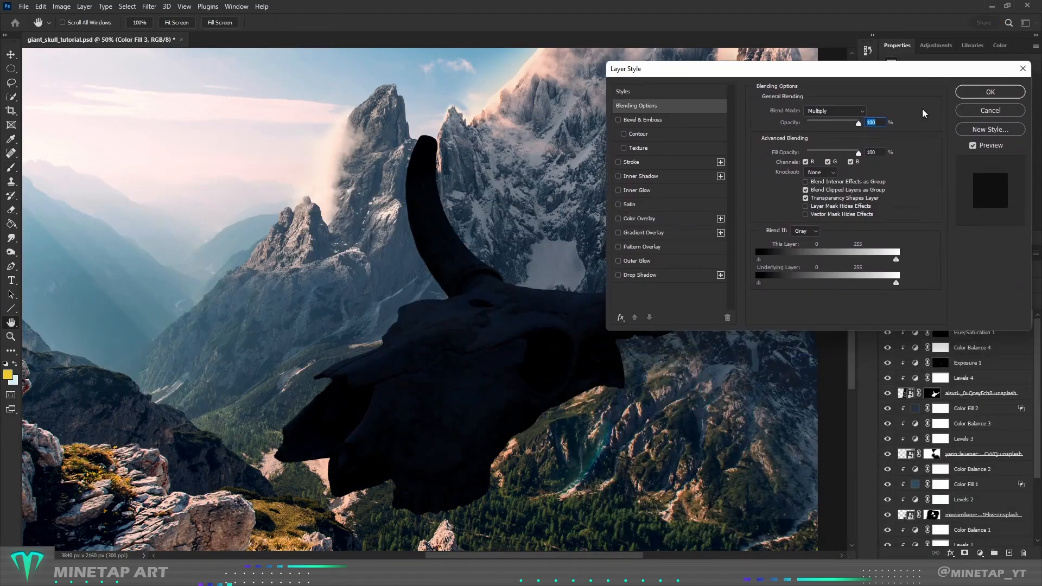
# Step: Adjust how strongly the dark Multiply fill shades the skull
pyautogui.moveTo(759, 279); pyautogui.dragTo(791, 280)
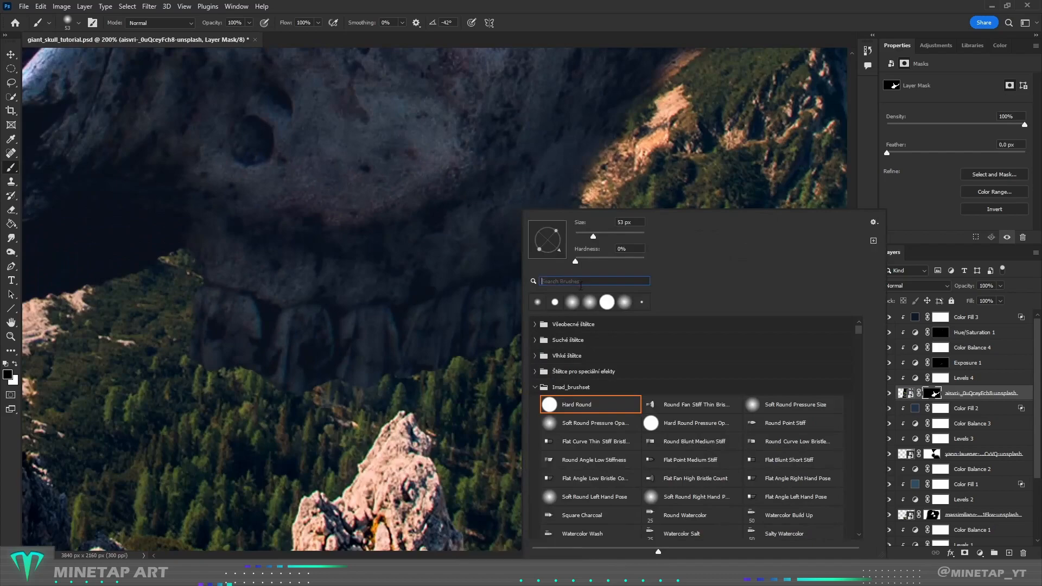
# Step: Search brushes for 'tree', pick Tree Crowns 2 and lower its flow
pyautogui.write('tree')
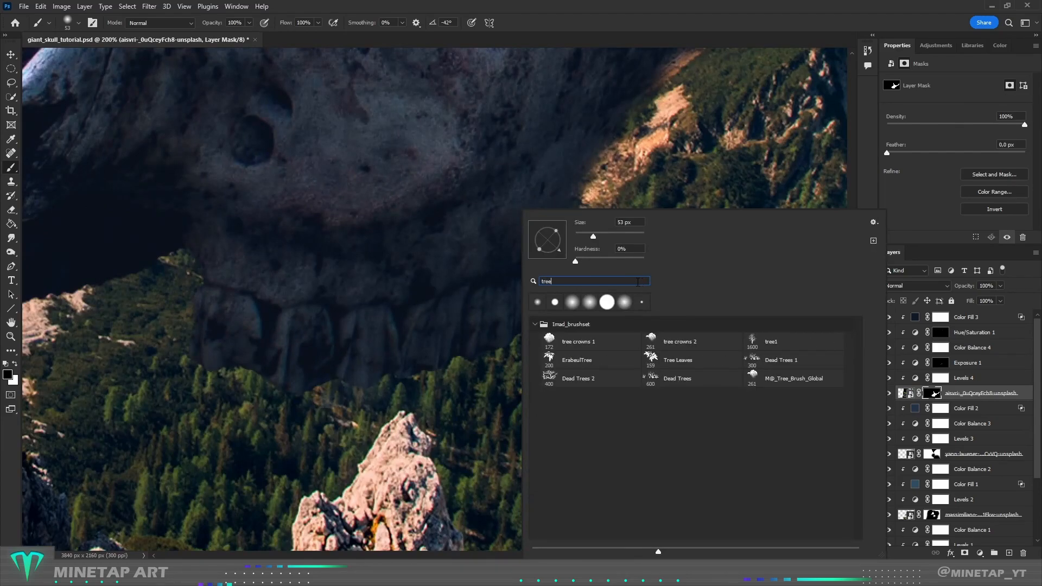
pyautogui.click(679, 341)
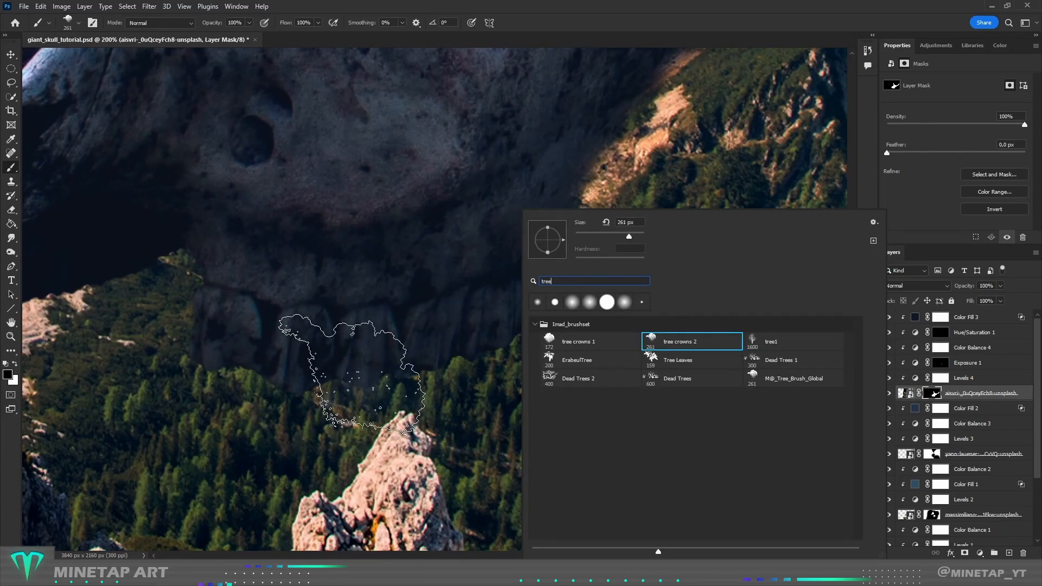
pyautogui.click(691, 341)
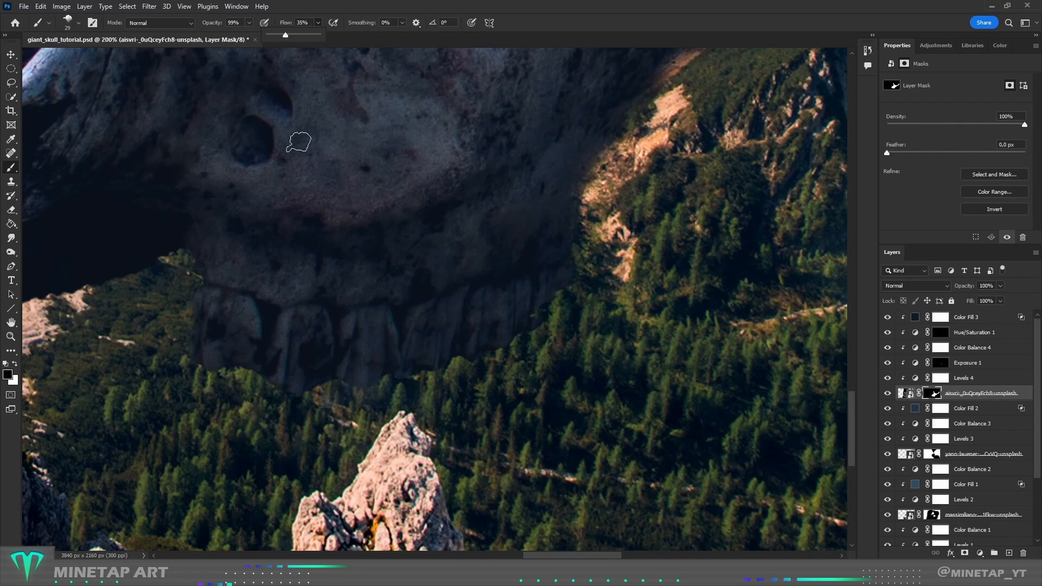
# Step: Paint black treetops along the skull's base so the forest overlaps it
pyautogui.moveTo(299, 141); pyautogui.dragTo(300, 410)
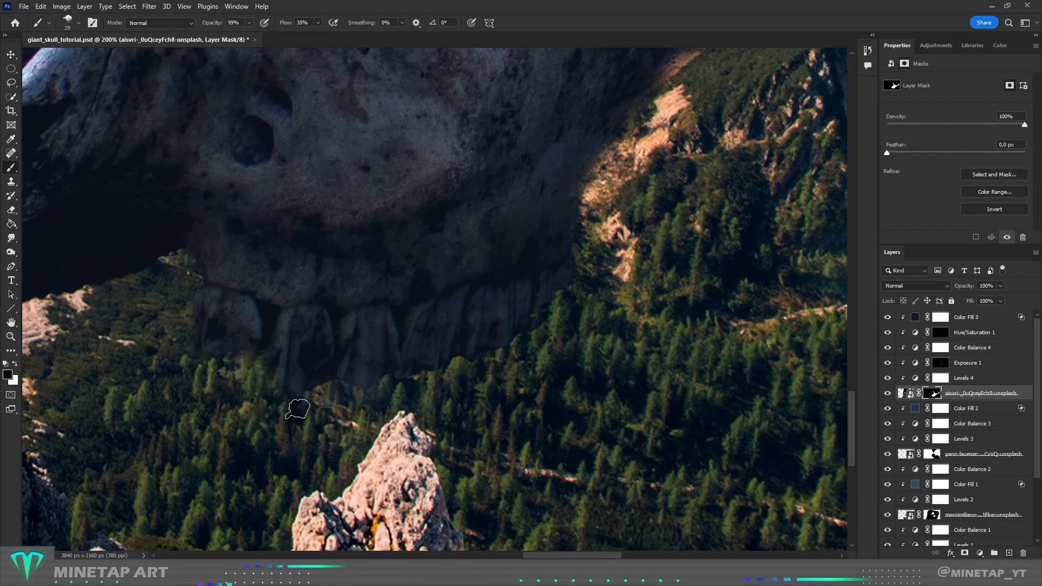
pyautogui.moveTo(297, 409); pyautogui.dragTo(460, 355)
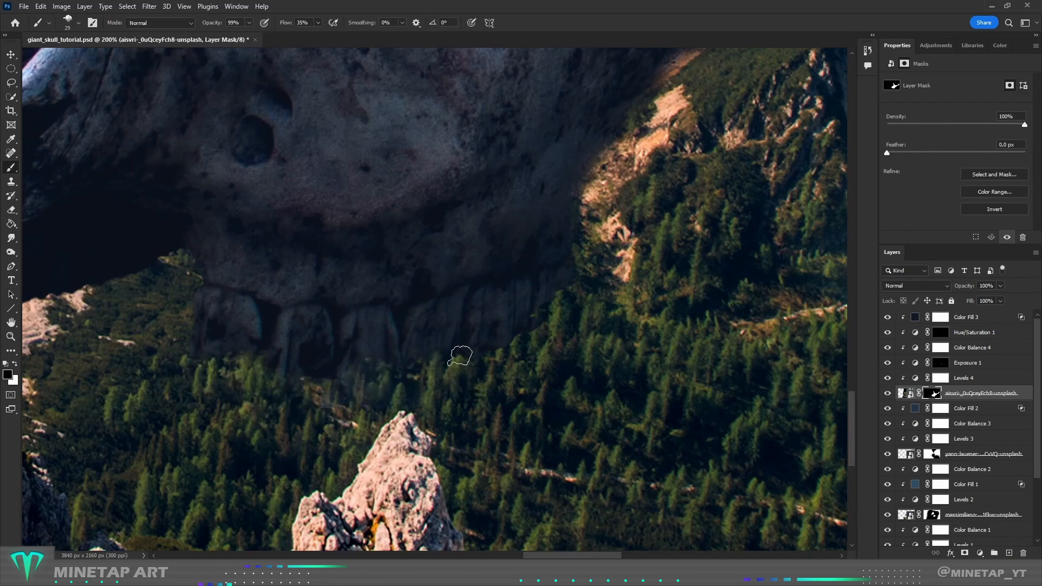
pyautogui.moveTo(458, 356); pyautogui.dragTo(360, 400)
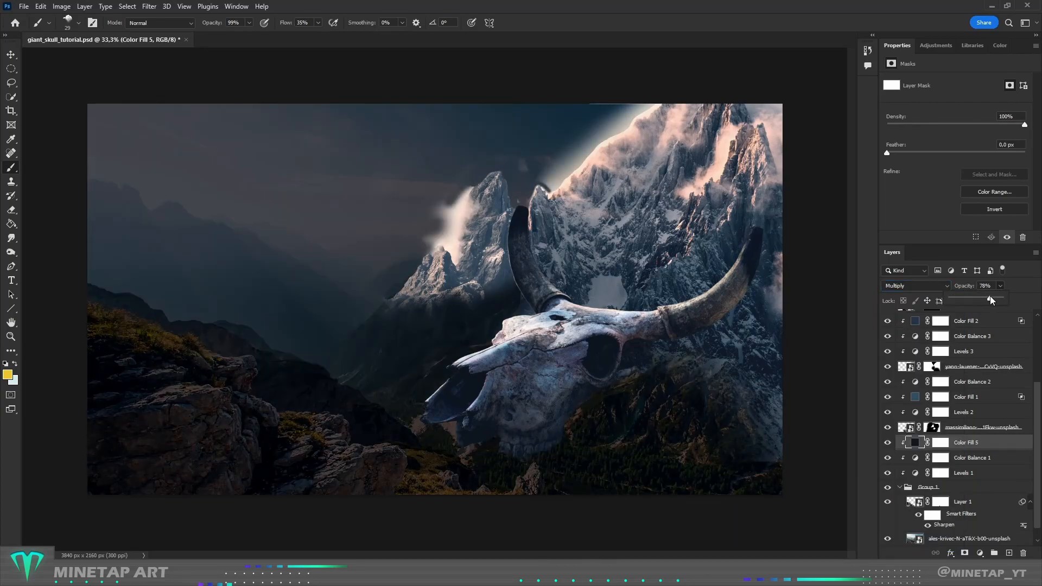
# Step: Lower the darkening fill's opacity and invert its mask to hide it everywhere
pyautogui.moveTo(990, 298); pyautogui.dragTo(996, 298)
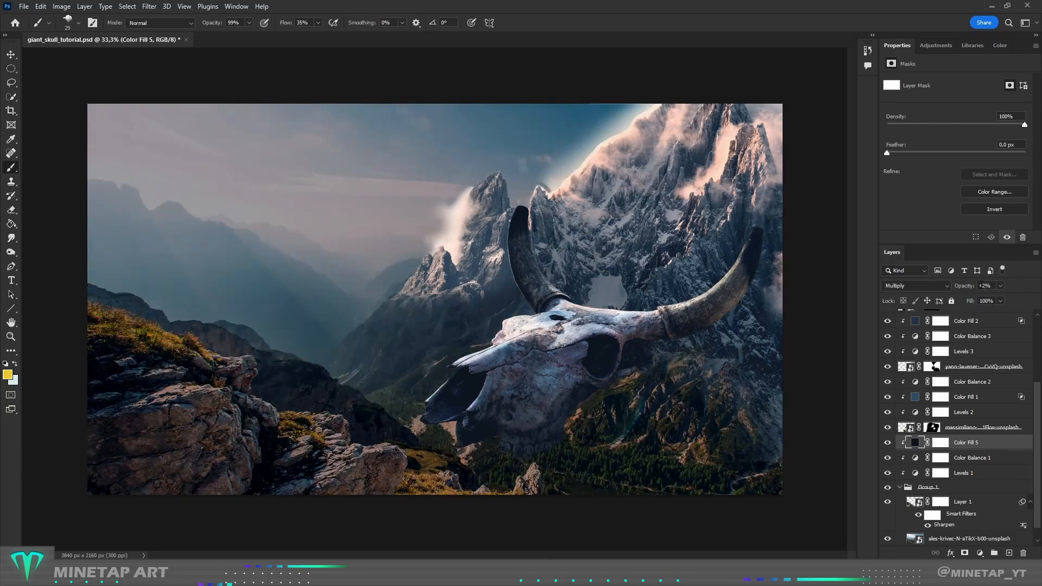
pyautogui.click(912, 285)
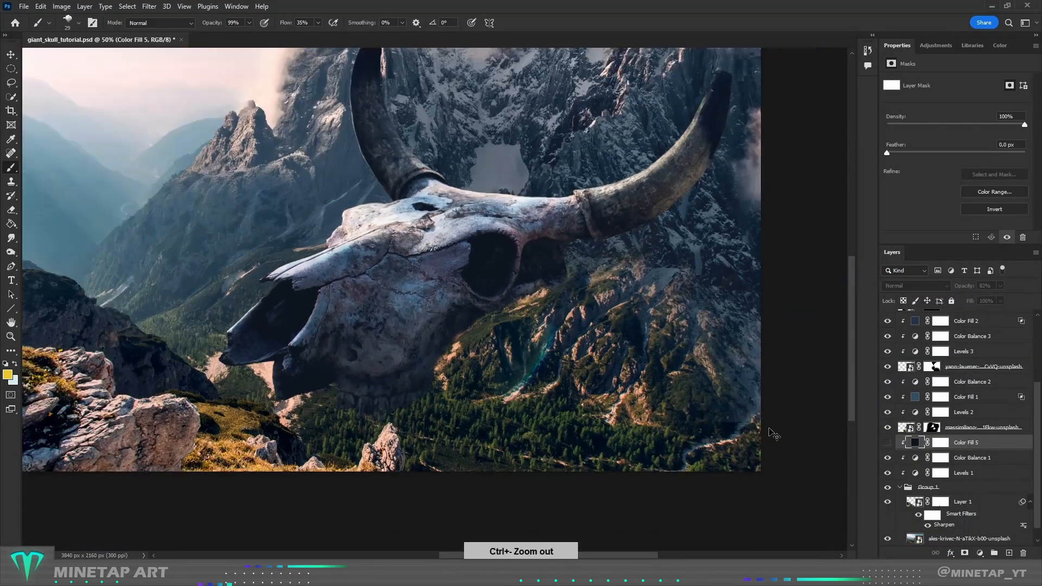
pyautogui.click(966, 471)
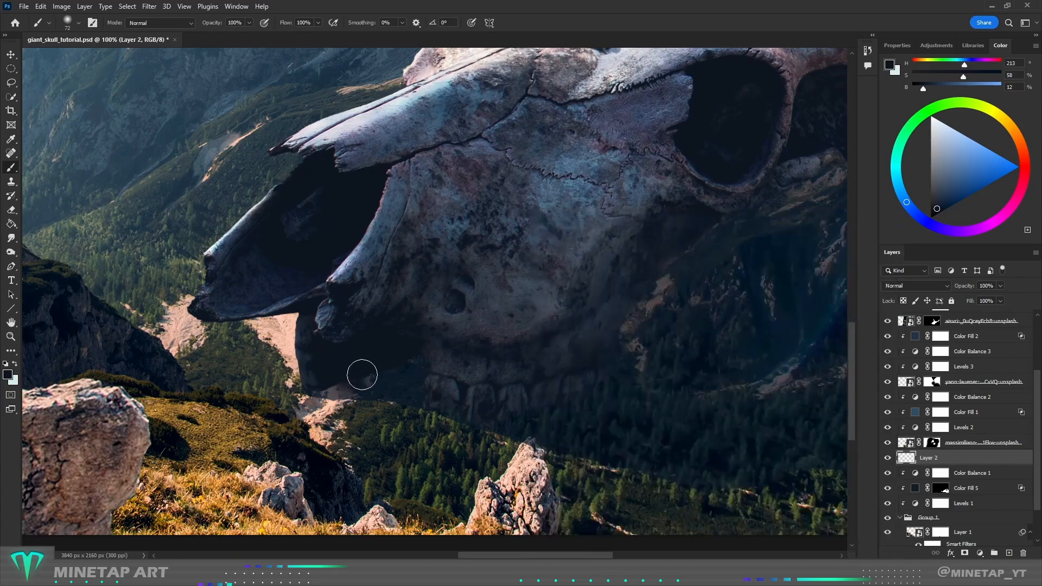
# Step: Paint a dark bluish shadow under the skull's jaw on the new layer
pyautogui.moveTo(999, 299); pyautogui.dragTo(970, 300)
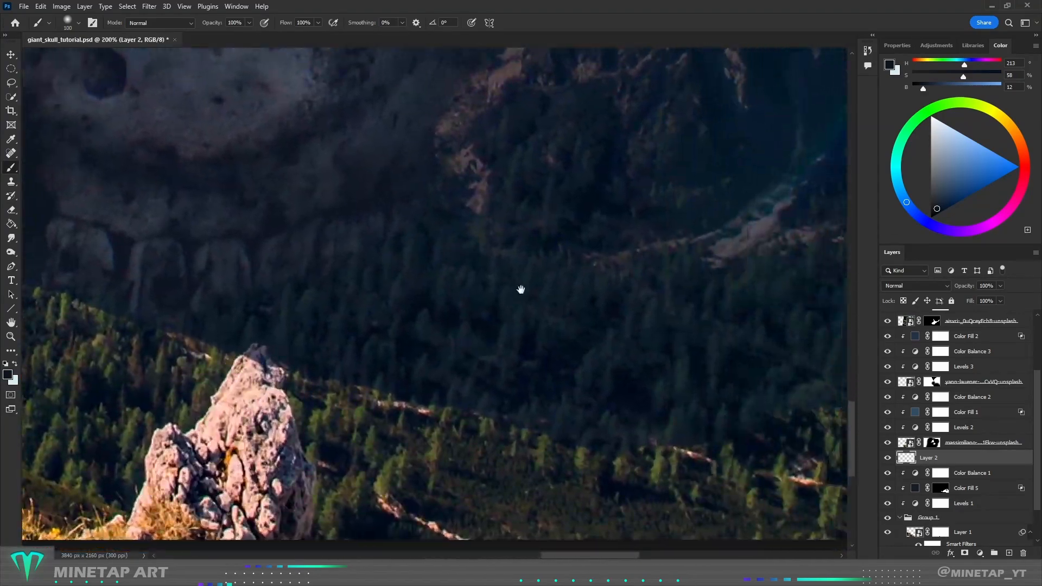
pyautogui.click(939, 487)
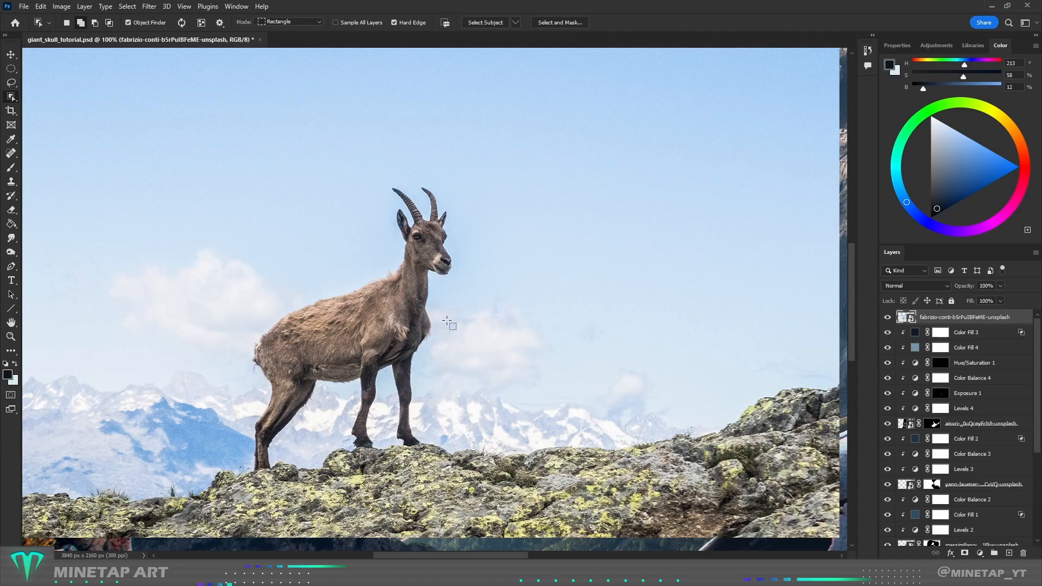
# Step: Select the goat with a rectangle and mask away its sky
pyautogui.moveTo(206, 158); pyautogui.dragTo(484, 475)
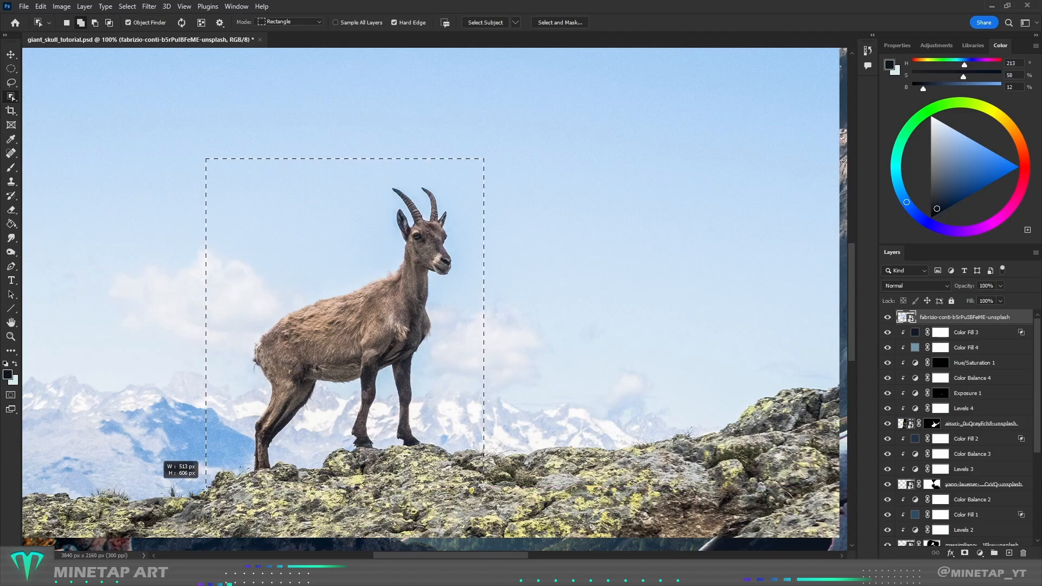
pyautogui.click(560, 22)
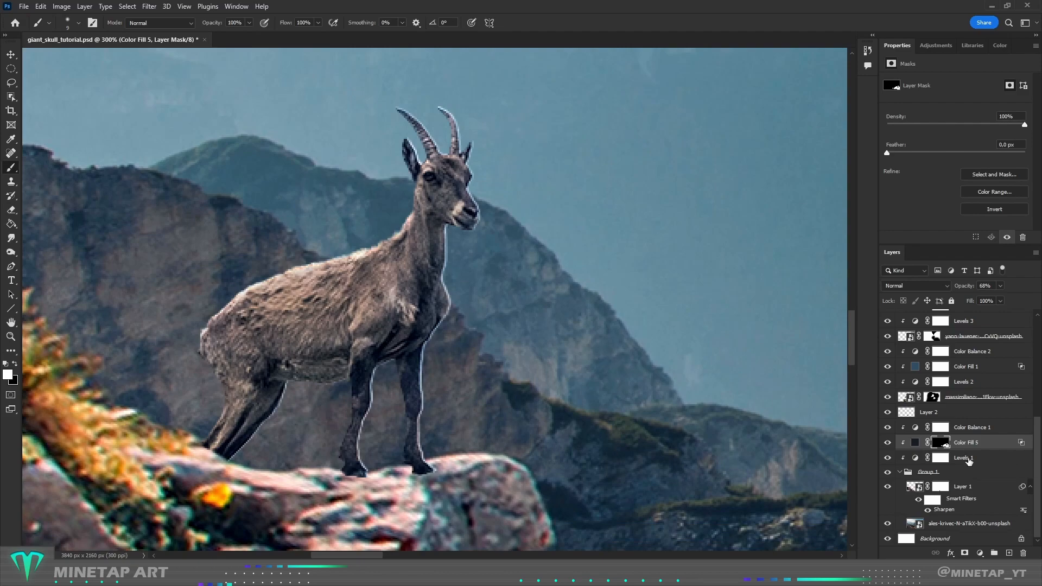
# Step: Duplicate the background's dark fill layer and set the copy to Multiply
pyautogui.scroll(-3)
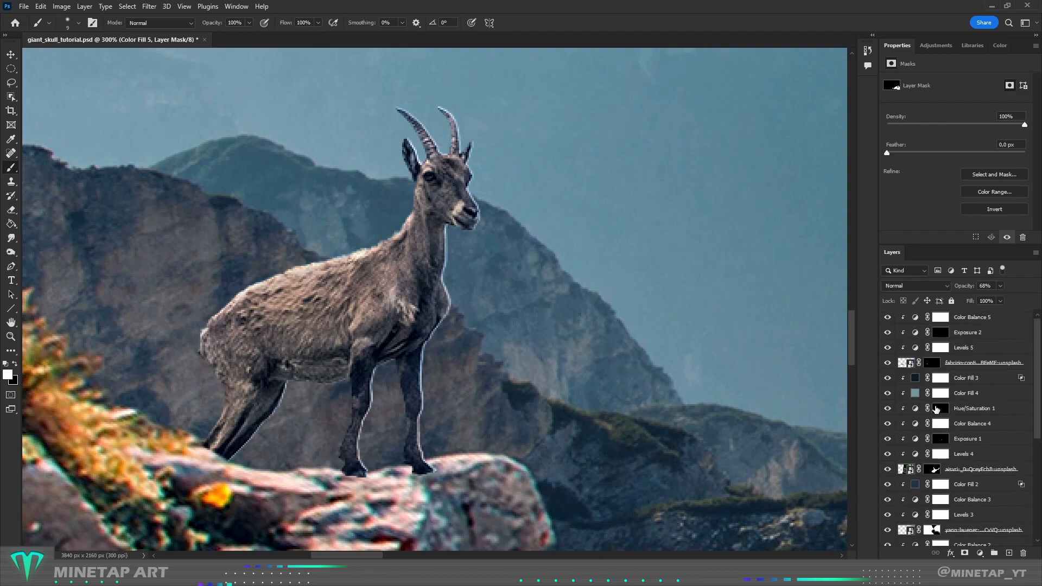
pyautogui.click(931, 363)
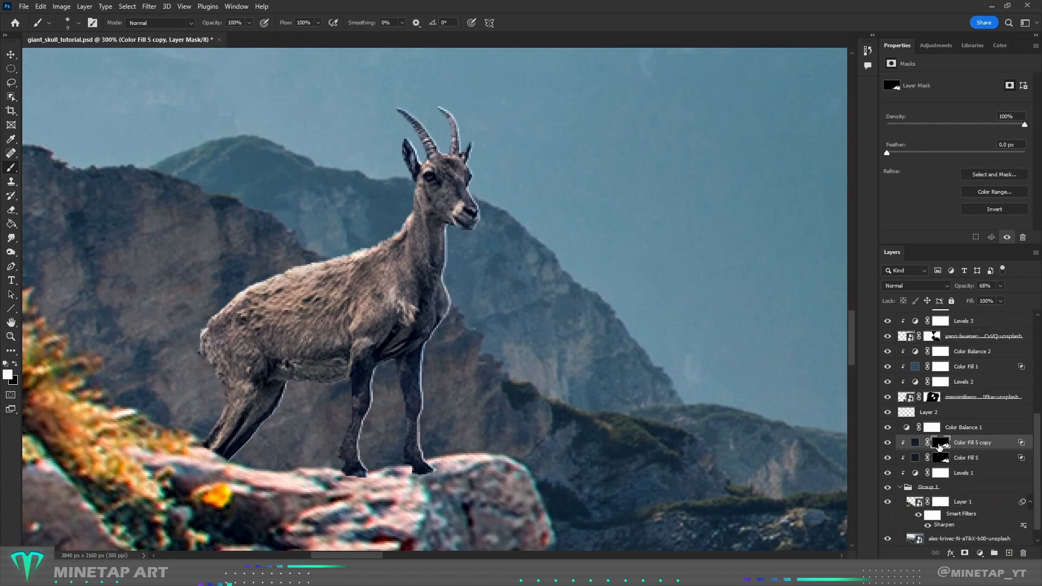
pyautogui.rightClick(402, 299)
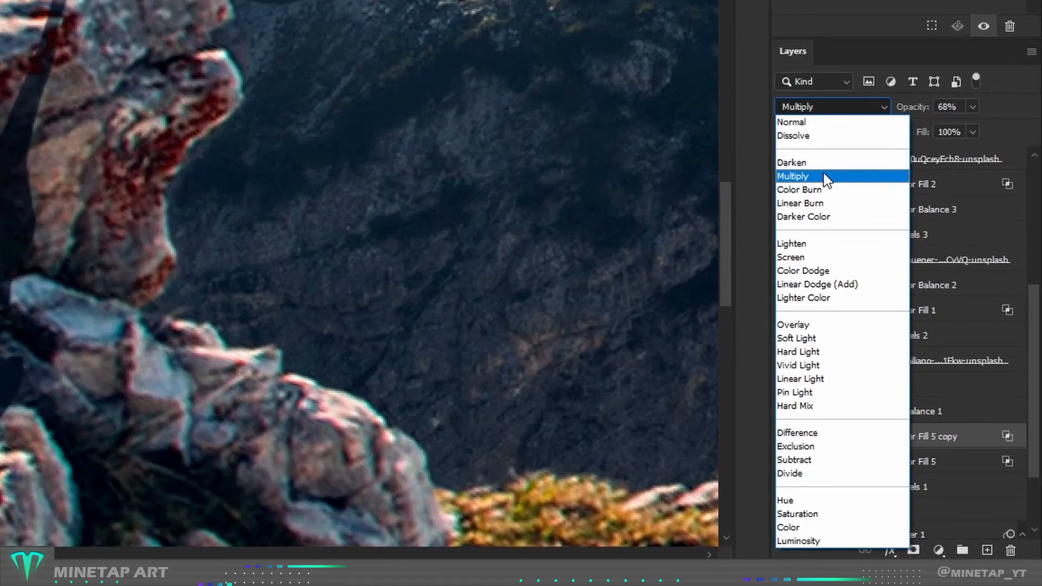
pyautogui.click(792, 176)
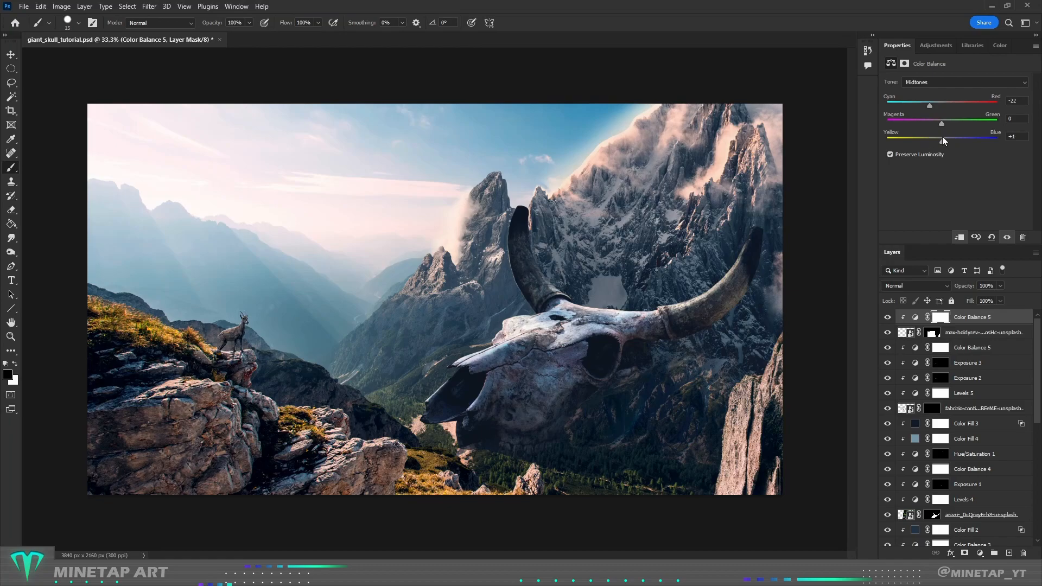
# Step: Apply a Gaussian Blur of about 6 pixels to the right-edge rock
pyautogui.rightClick(971, 317)
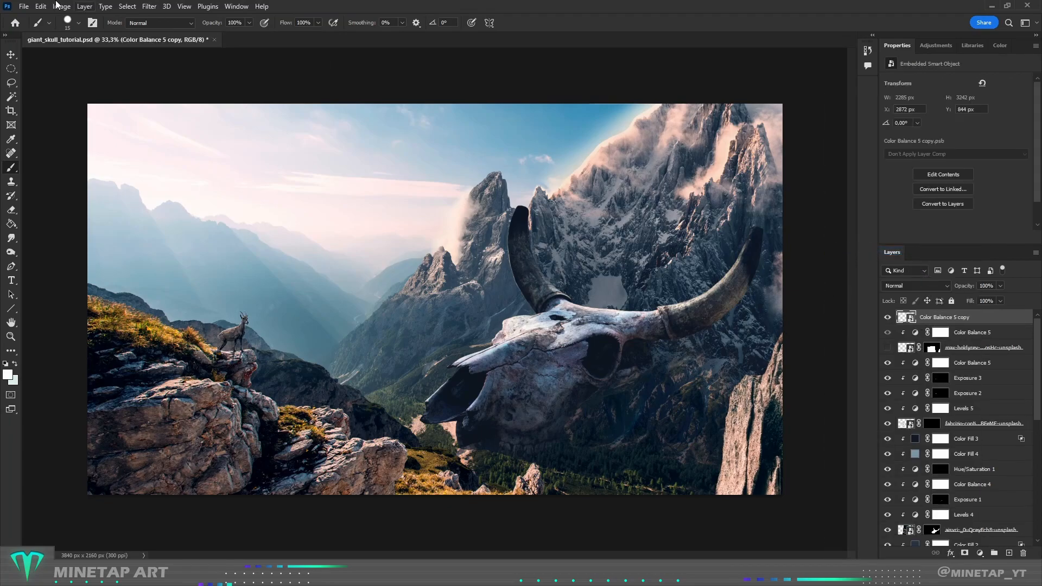
pyautogui.click(149, 6)
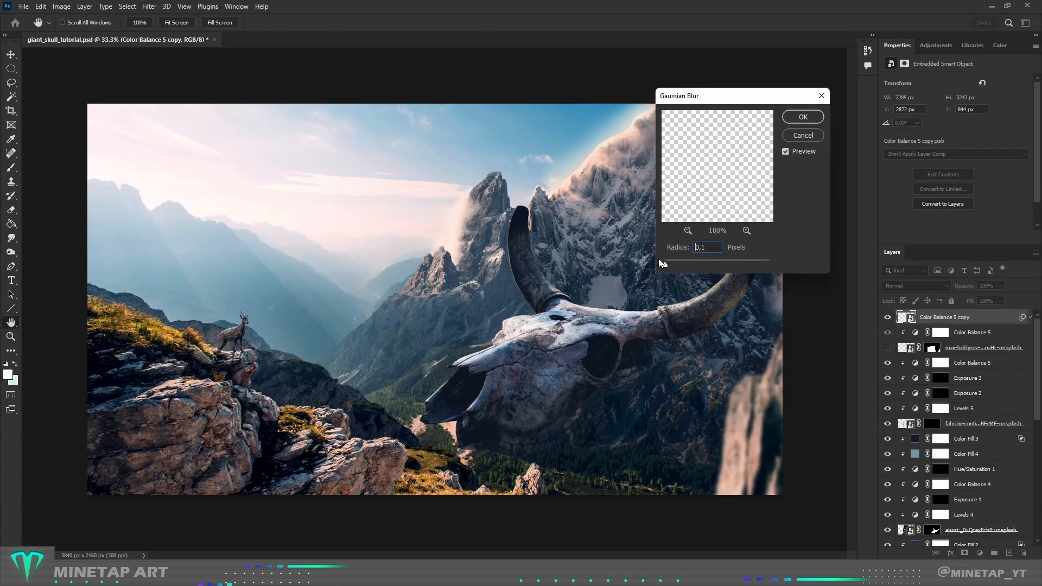
pyautogui.moveTo(661, 263); pyautogui.dragTo(698, 264)
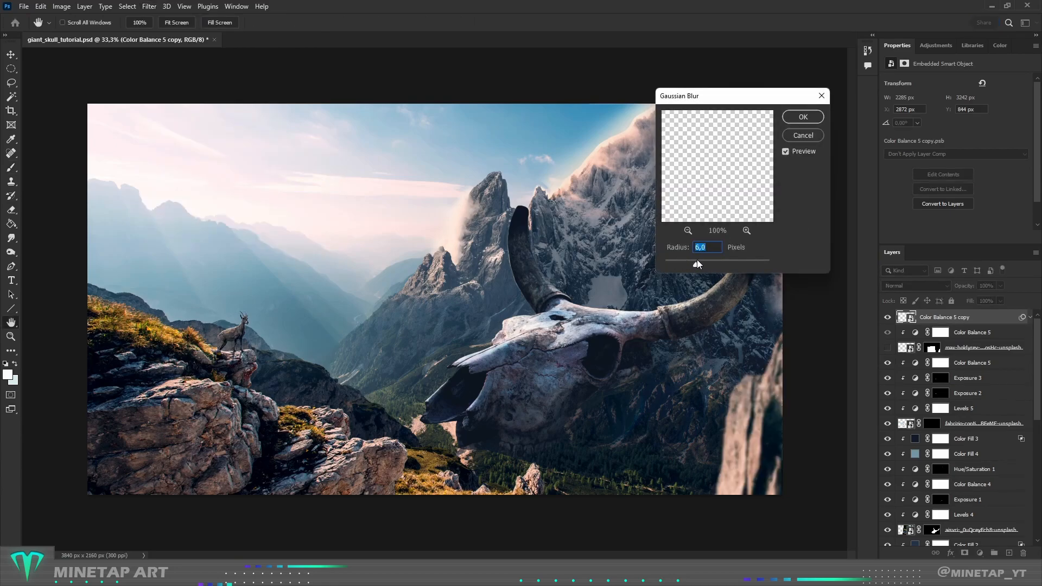
pyautogui.click(801, 117)
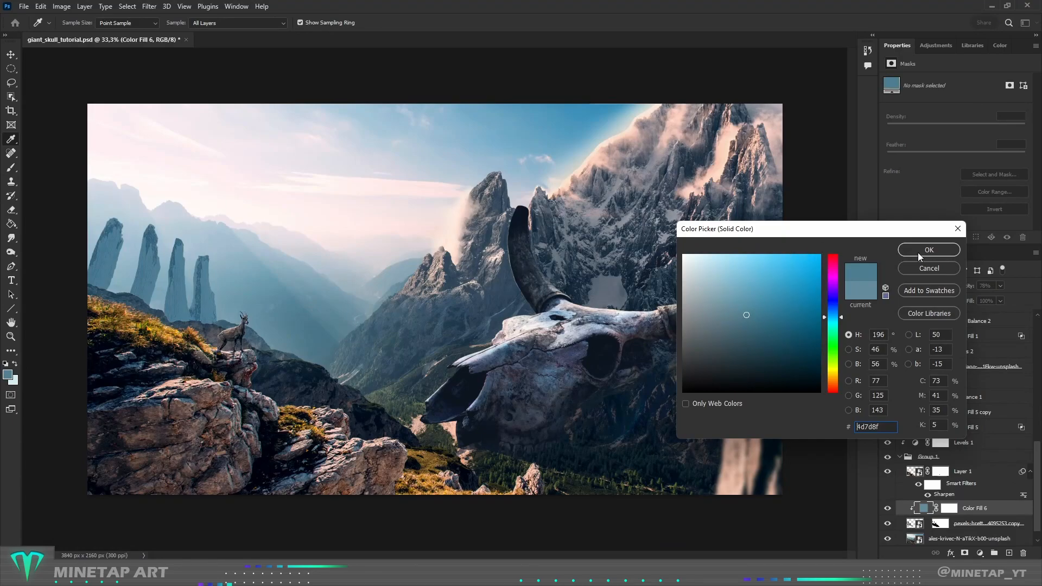
# Step: Tint the distant spires blue-grey and paint pale blue haze onto them
pyautogui.click(927, 249)
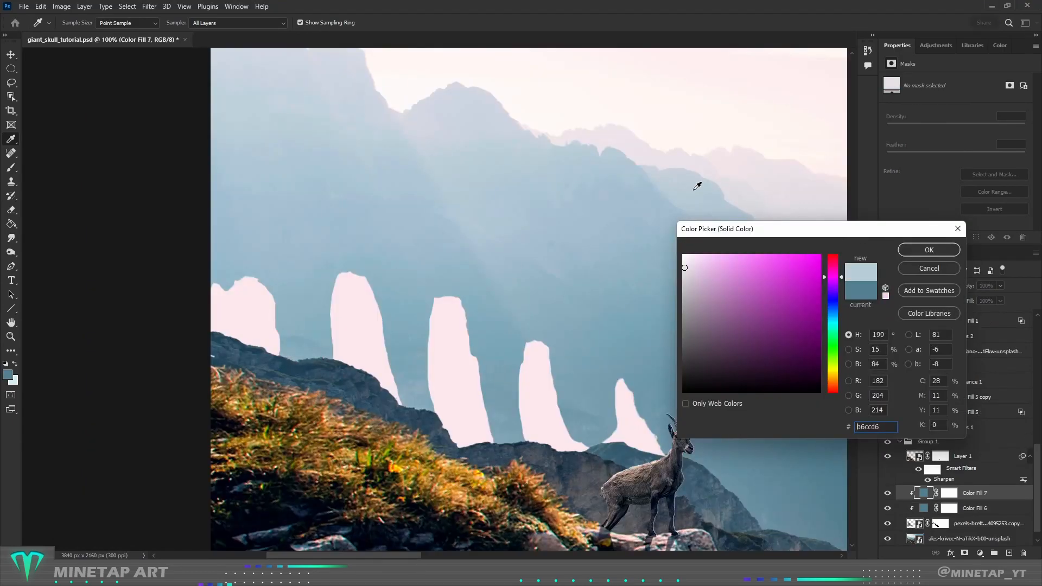
pyautogui.click(803, 271)
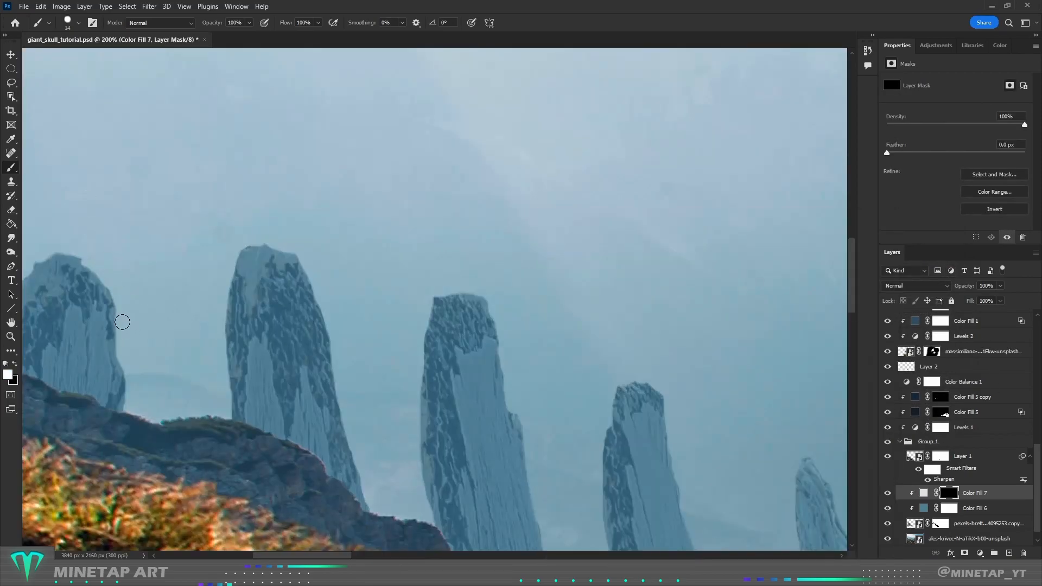
pyautogui.moveTo(121, 322); pyautogui.dragTo(316, 274)
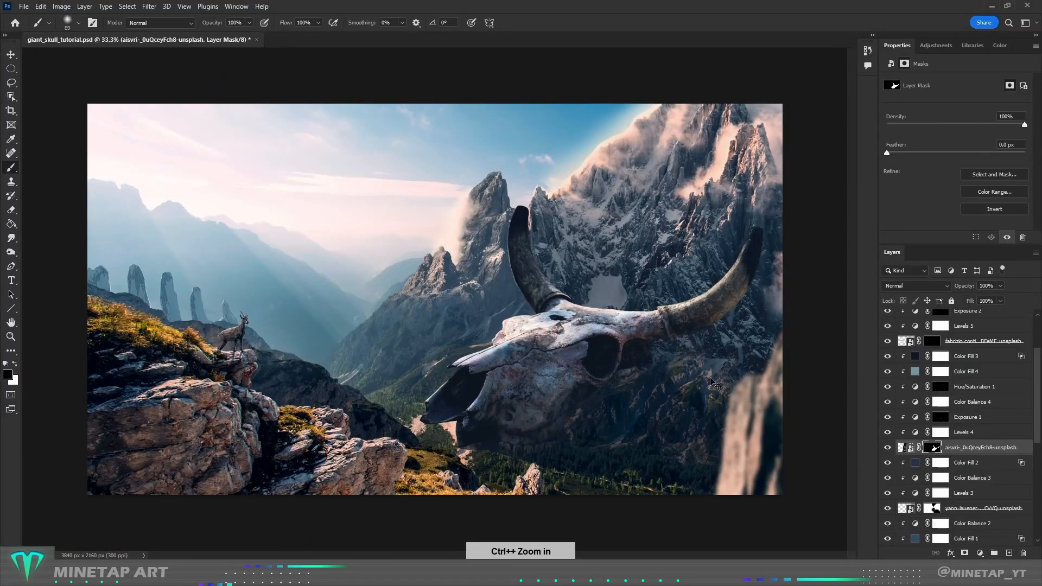
# Step: Zoom in on the valley to prepare for painting fog
pyautogui.press('ctrl+plus')
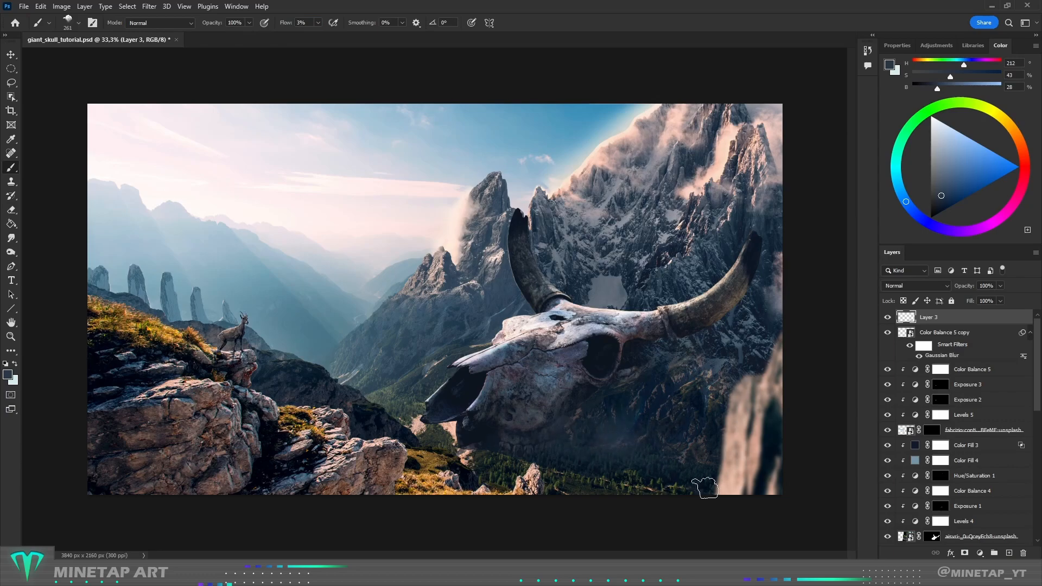
pyautogui.press('ctrl+plus')
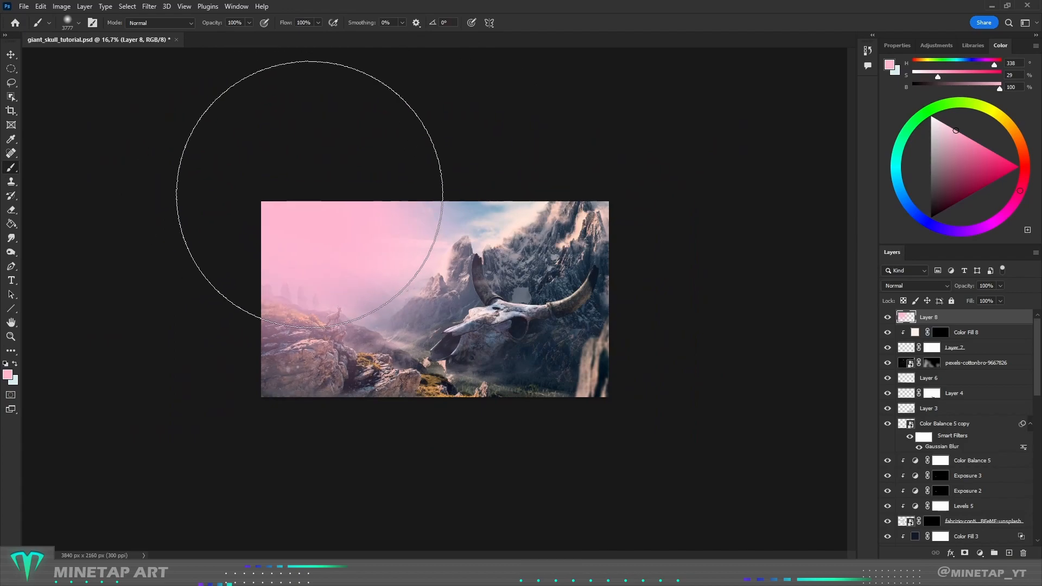
# Step: Paint a pink glow over the upper left blended in Soft Light, then purple shading along the bottom
pyautogui.click(914, 285)
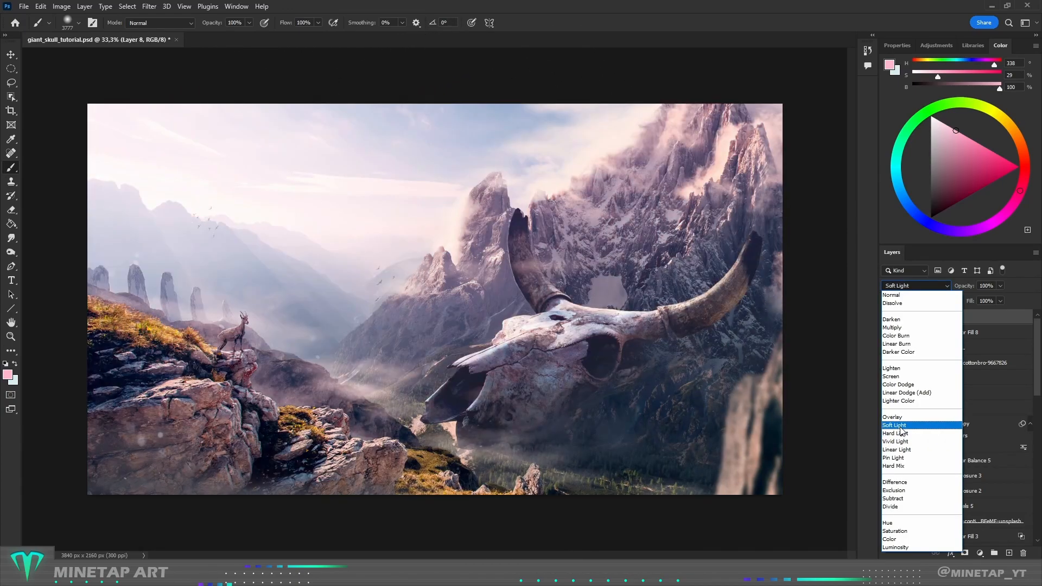
pyautogui.click(893, 426)
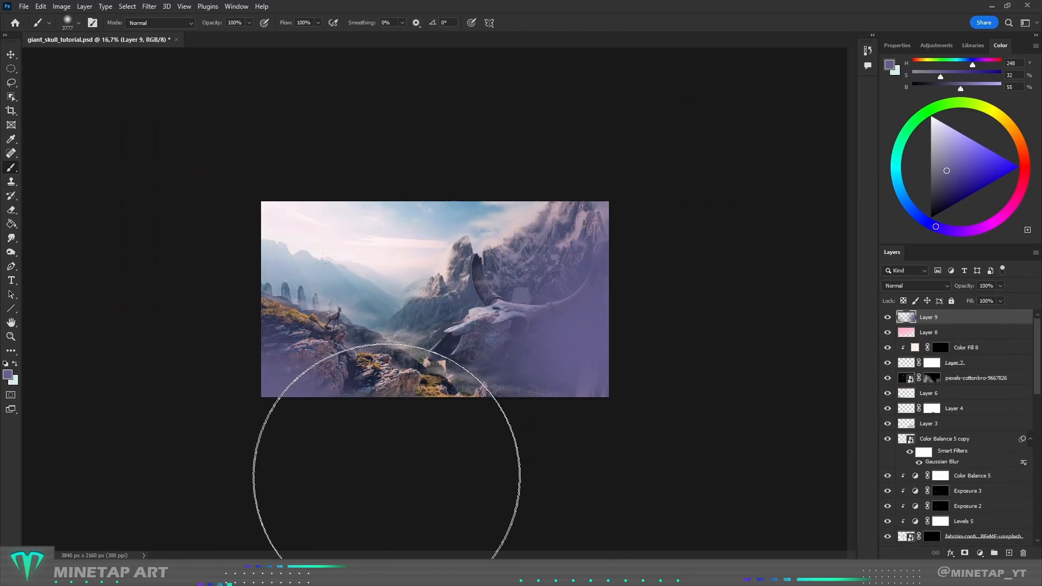
pyautogui.click(913, 285)
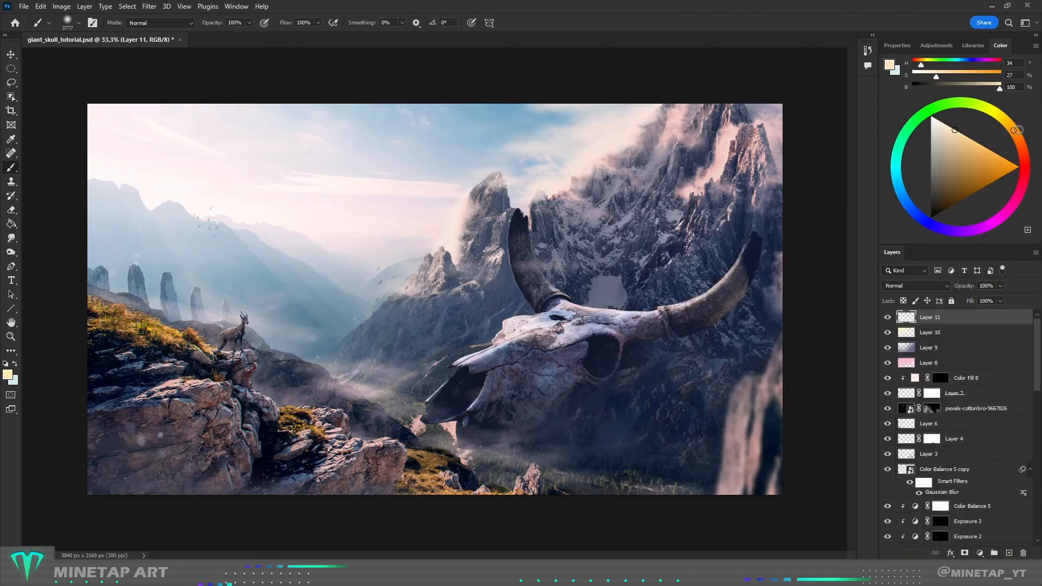
# Step: Paint a warm glow onto the goat on a new layer and adjust its opacity
pyautogui.click(72, 22)
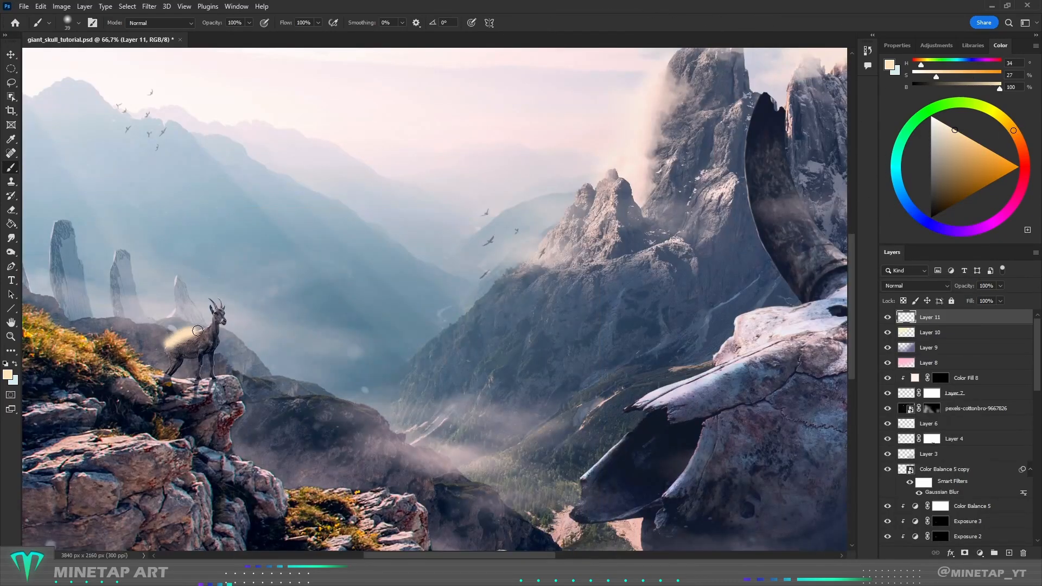
pyautogui.moveTo(197, 330); pyautogui.dragTo(219, 307)
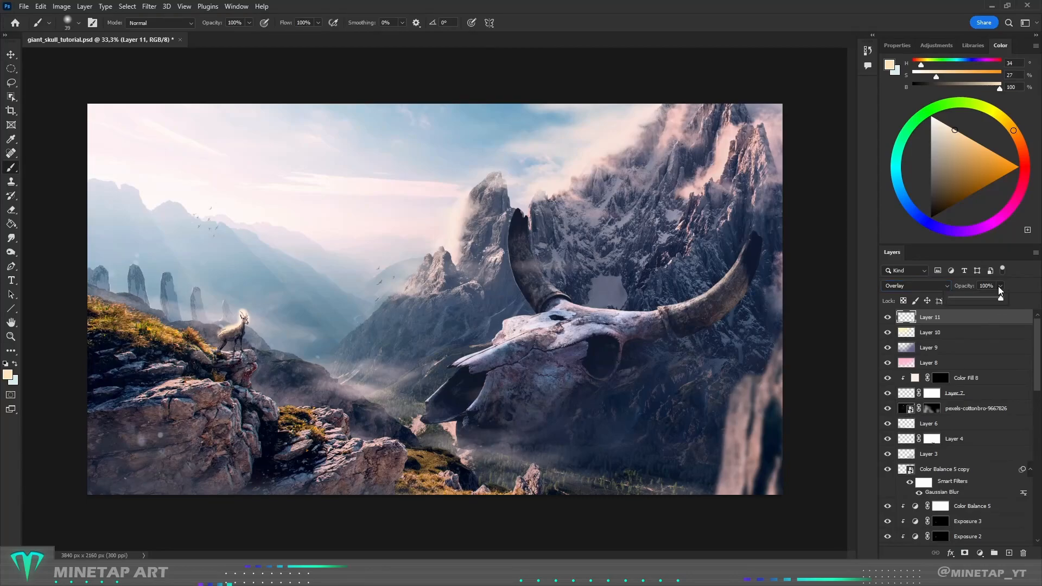
pyautogui.moveTo(1000, 297); pyautogui.dragTo(961, 299)
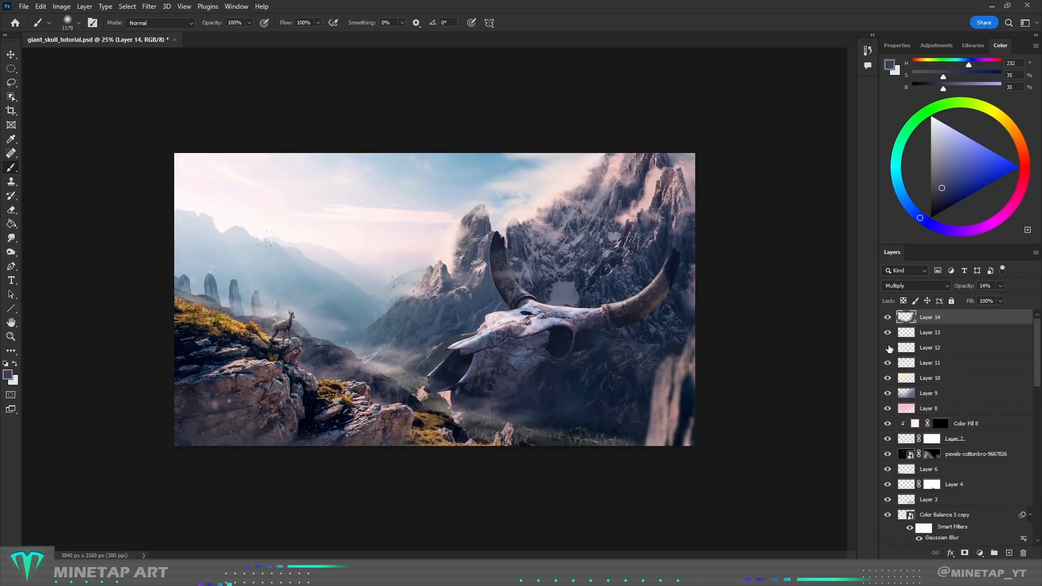
# Step: Stamp all visible layers into a new layer, convert it to a smart object and start Camera Raw
pyautogui.press('ctrl+shift+alt+e')
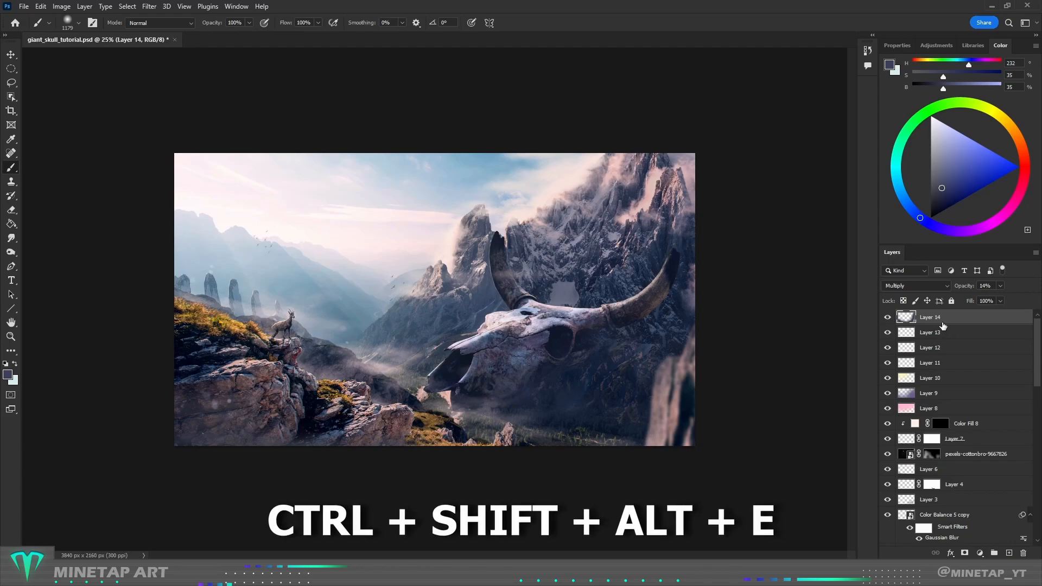
pyautogui.press('ctrl+shift+alt+e')
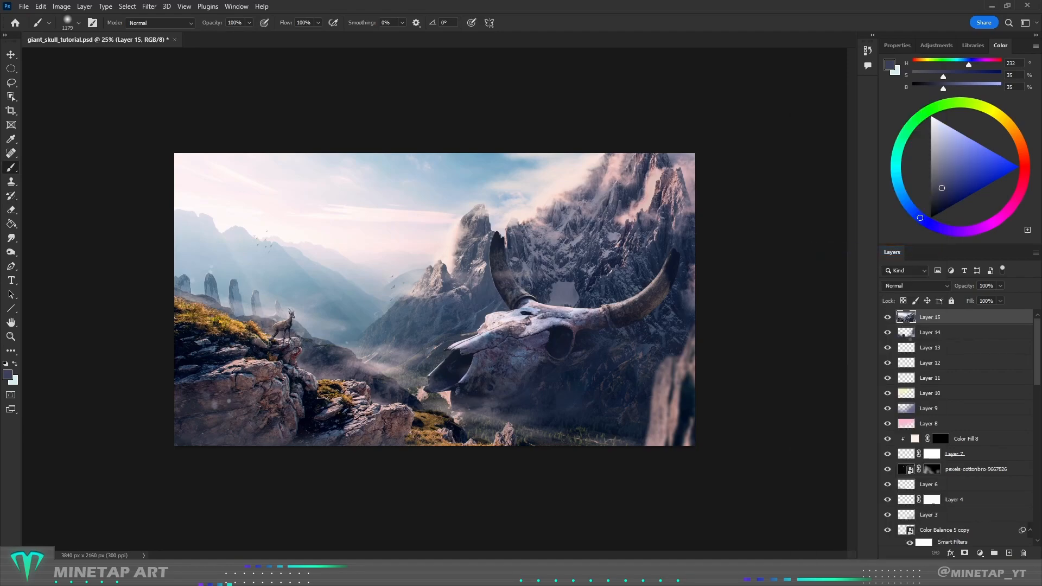
pyautogui.click(149, 7)
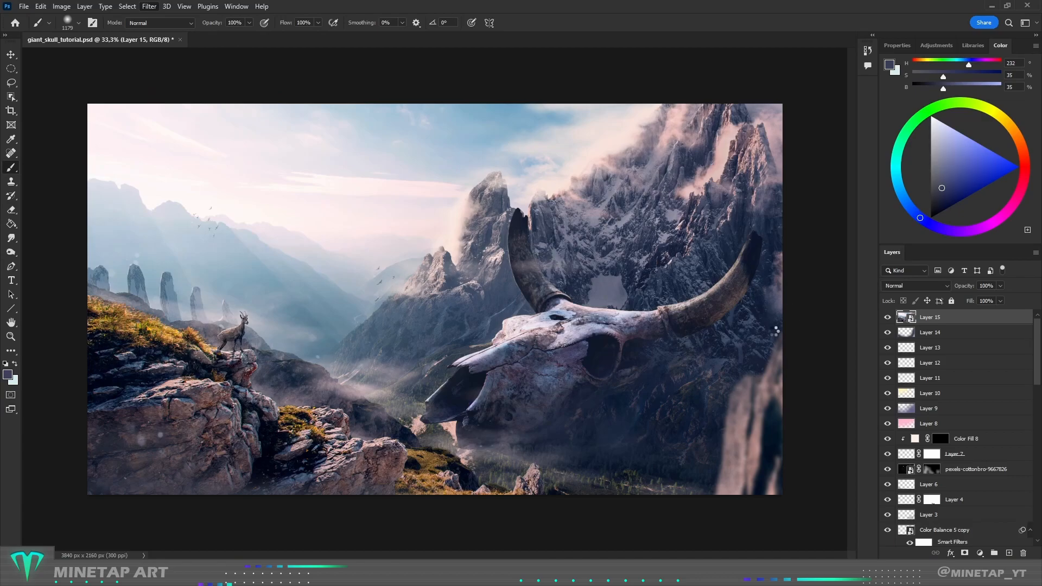
pyautogui.click(149, 7)
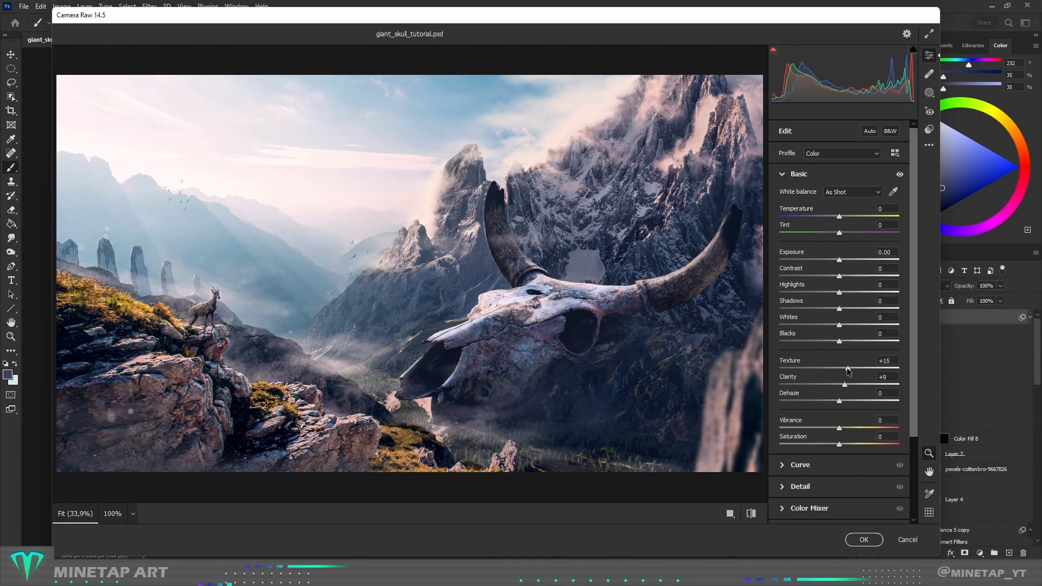
# Step: Raise texture and clarity, reduce vibrance to mute the colours, and move down to grain and hue settings
pyautogui.moveTo(839, 427); pyautogui.dragTo(808, 428)
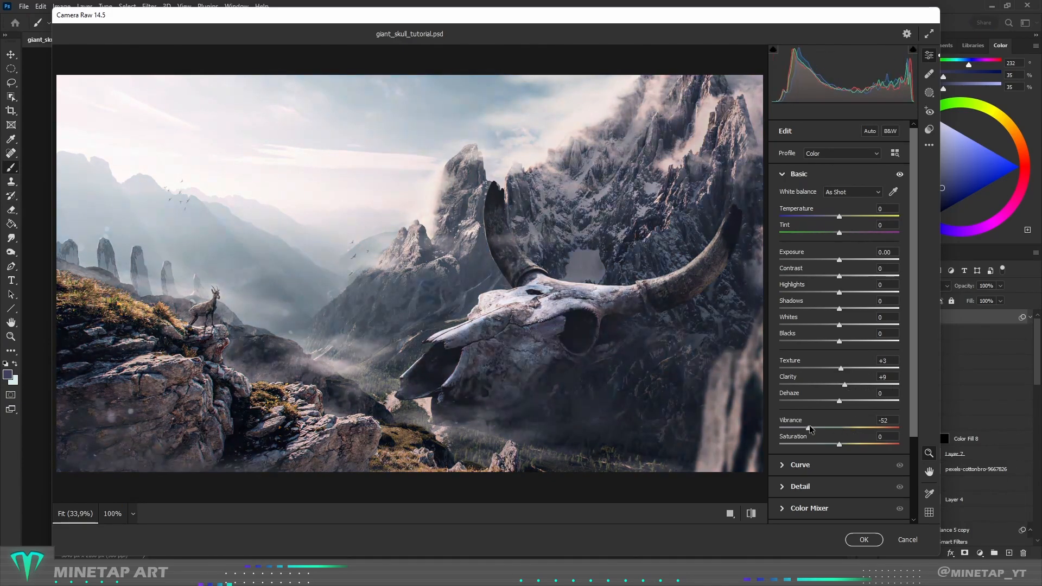
pyautogui.moveTo(839, 215); pyautogui.dragTo(842, 214)
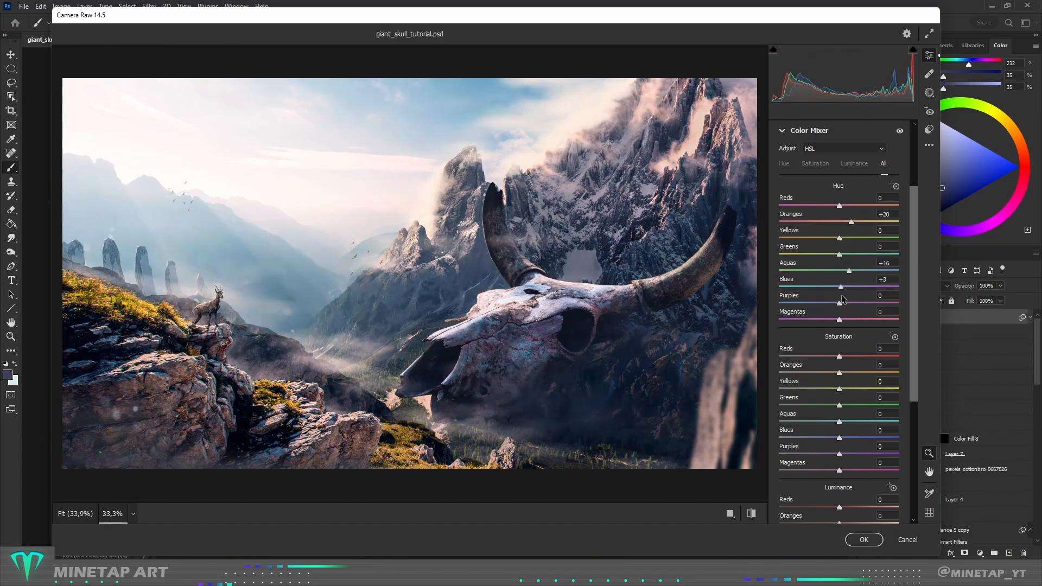
pyautogui.scroll(-3)
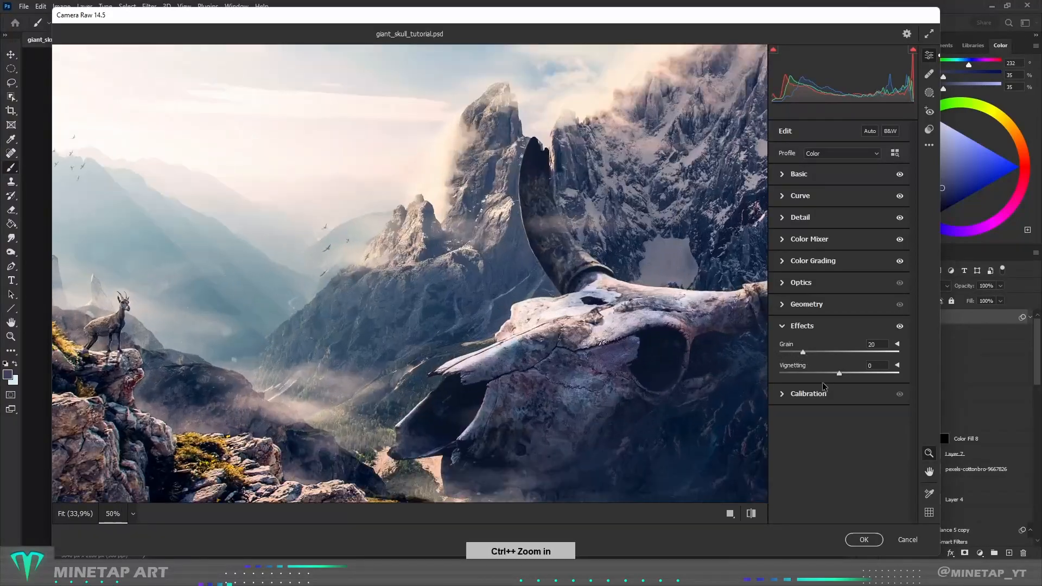
# Step: In Calibration, shift the green primary hue to -51
pyautogui.click(807, 393)
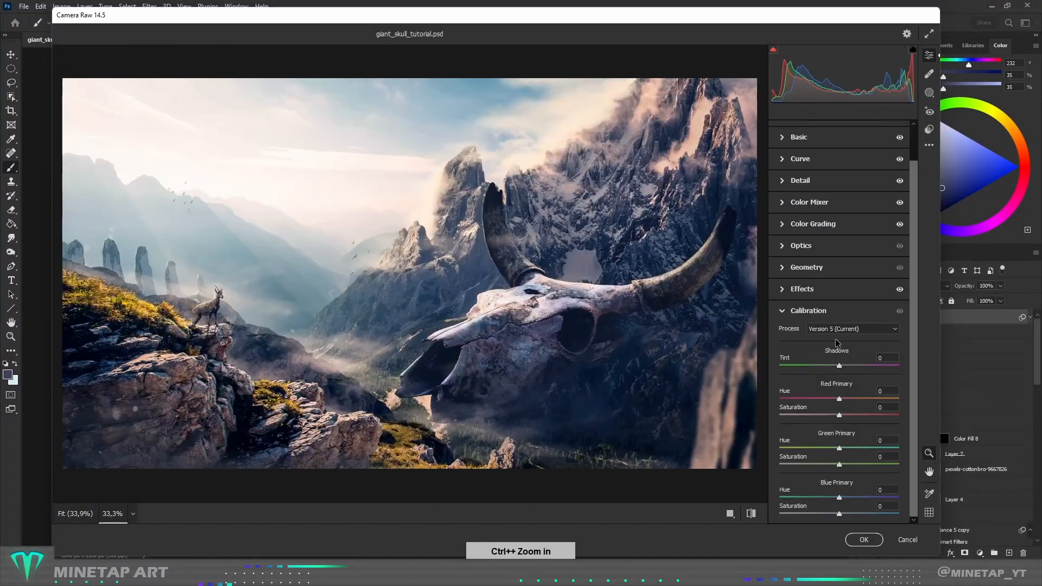
pyautogui.moveTo(839, 448); pyautogui.dragTo(807, 448)
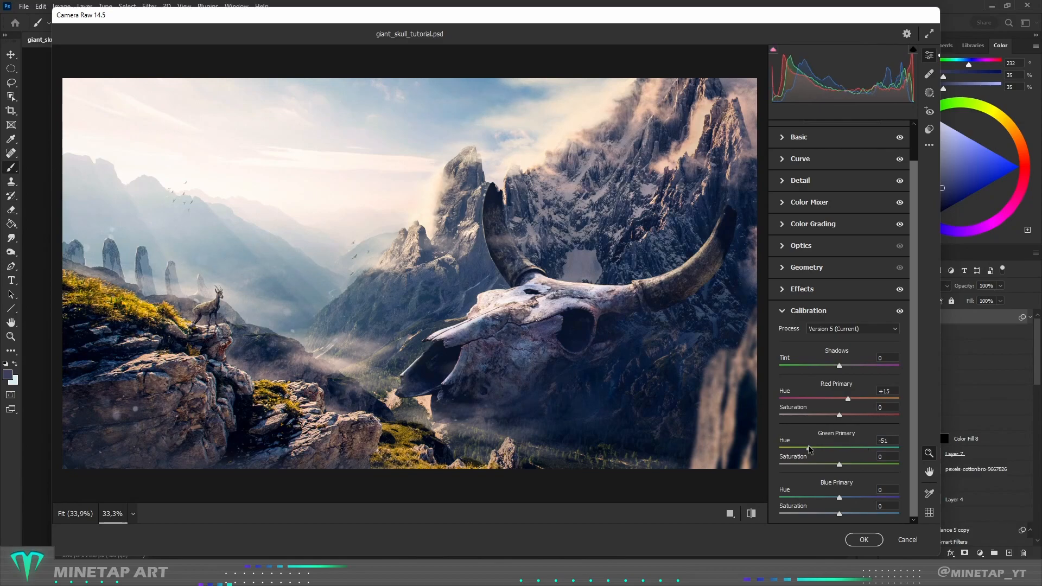